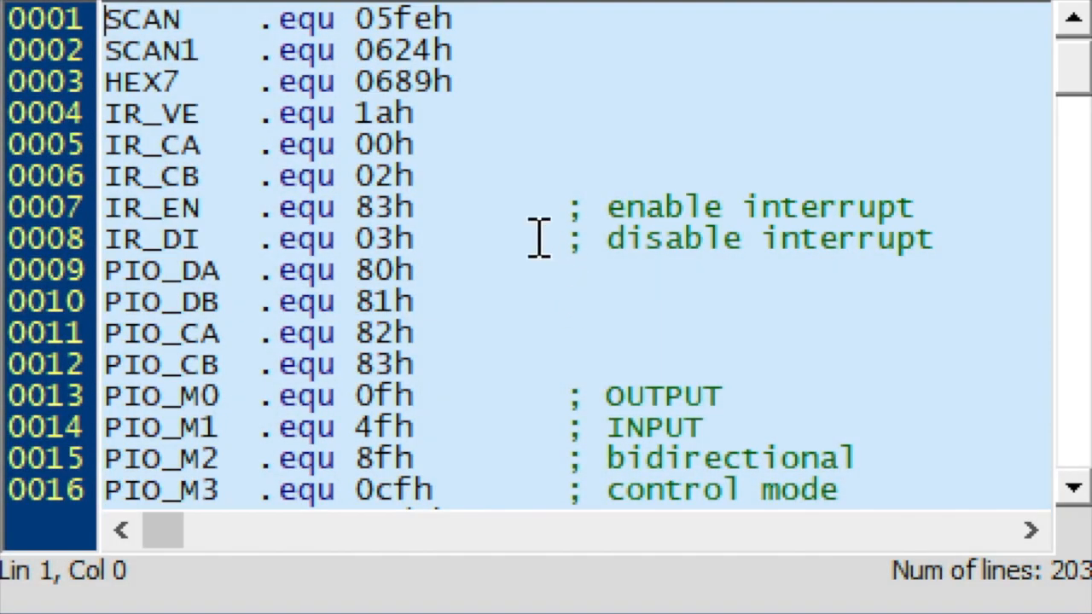
mouse_move(712, 456)
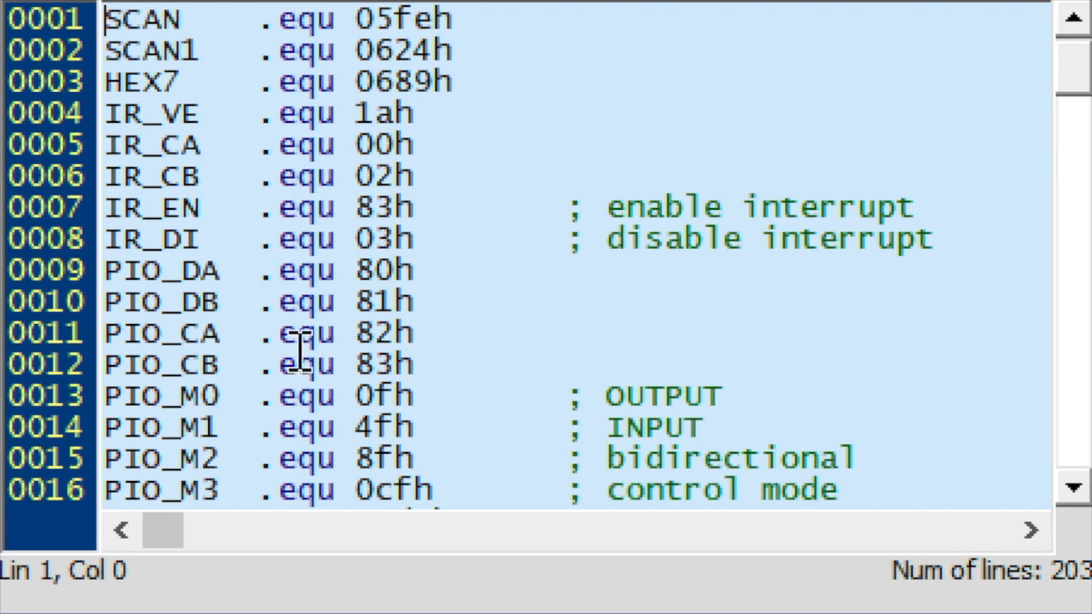
mouse_move(499, 422)
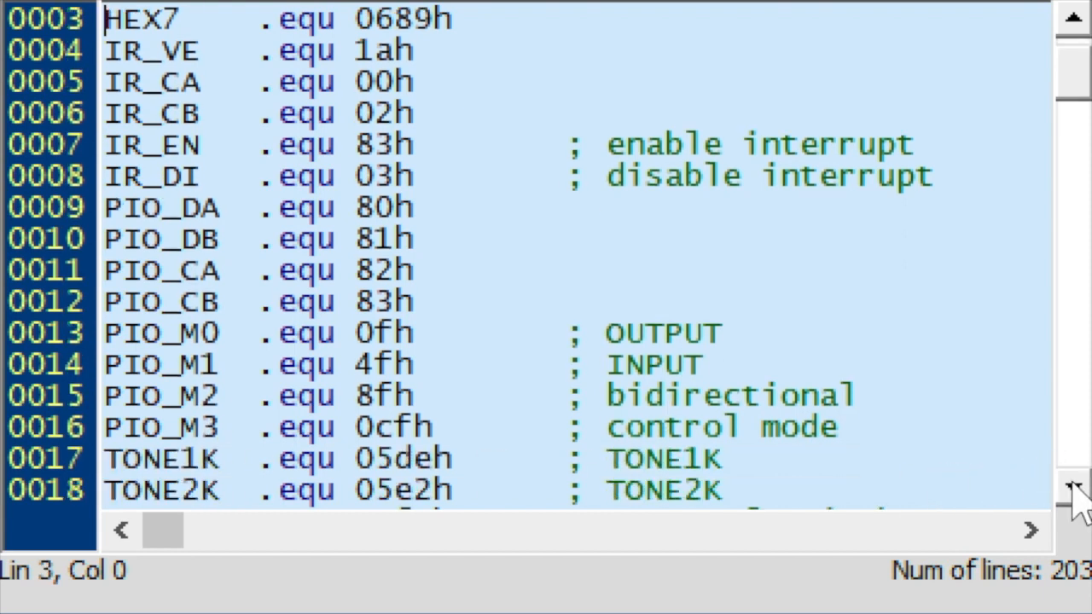
Scroll down the equates until the ST_SW, ST_IND and ST_TON state addresses show.
scroll("down", 3)
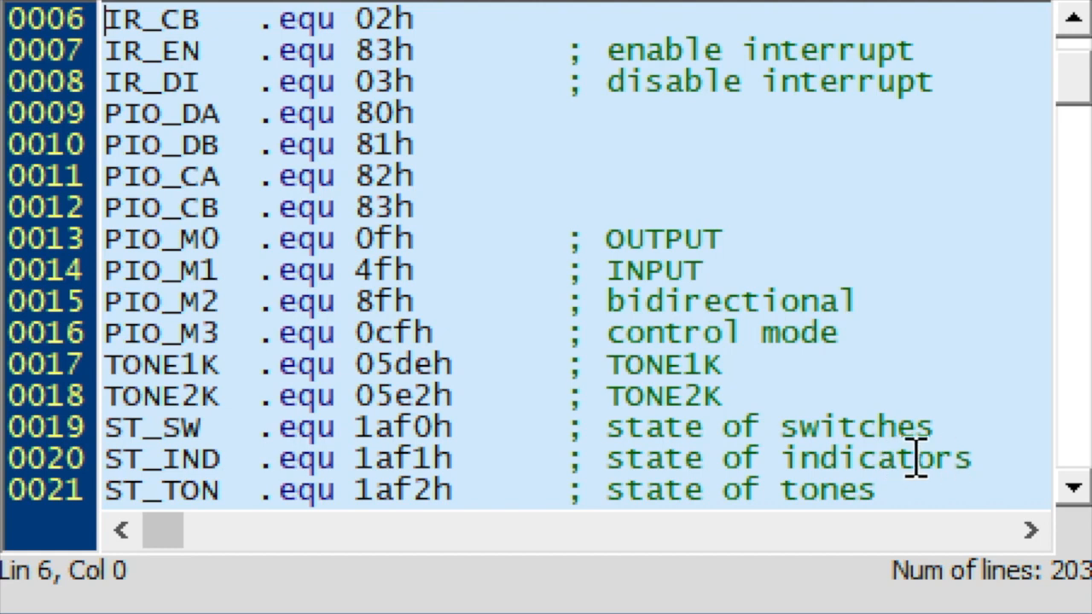
mouse_move(1070, 491)
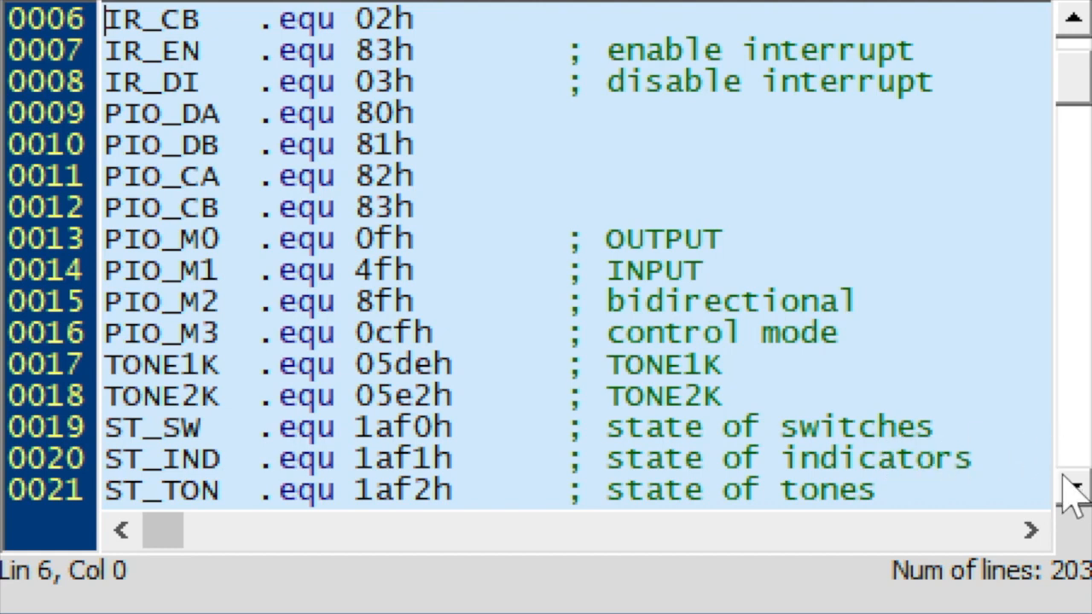
scroll("down", 3)
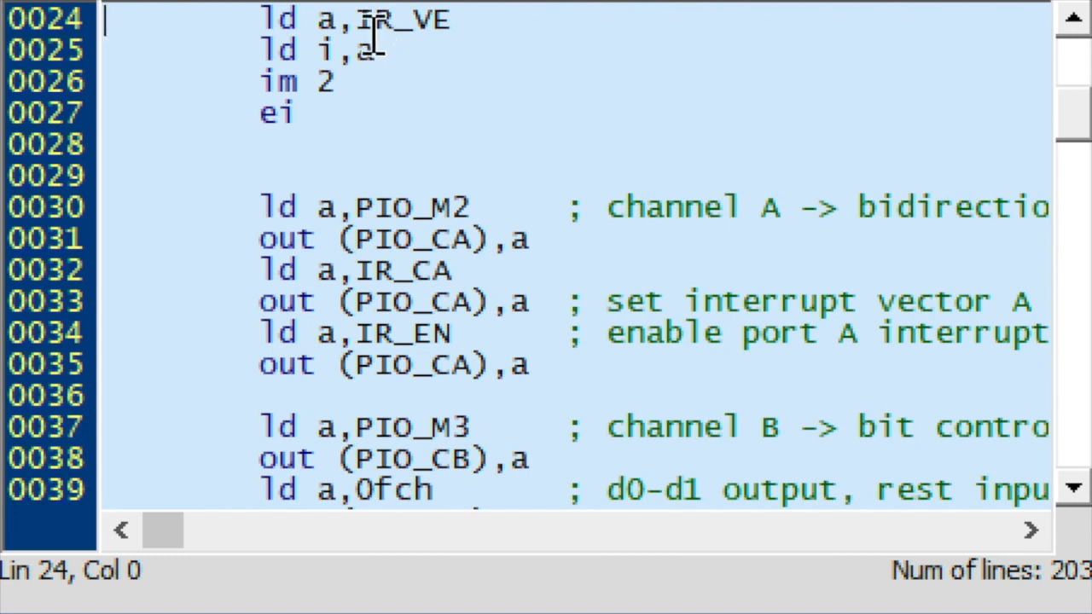
Highlight the interrupt vector load lines, deselect them, and reach the channel B PIO setup.
left_click_drag(367, 21, 341, 51)
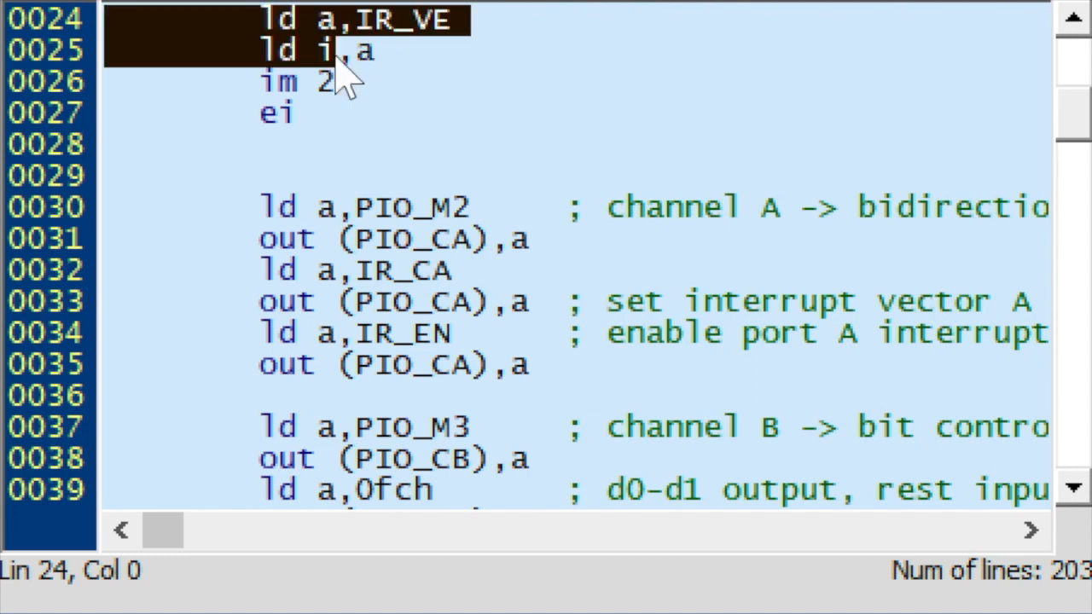
left_click(333, 49)
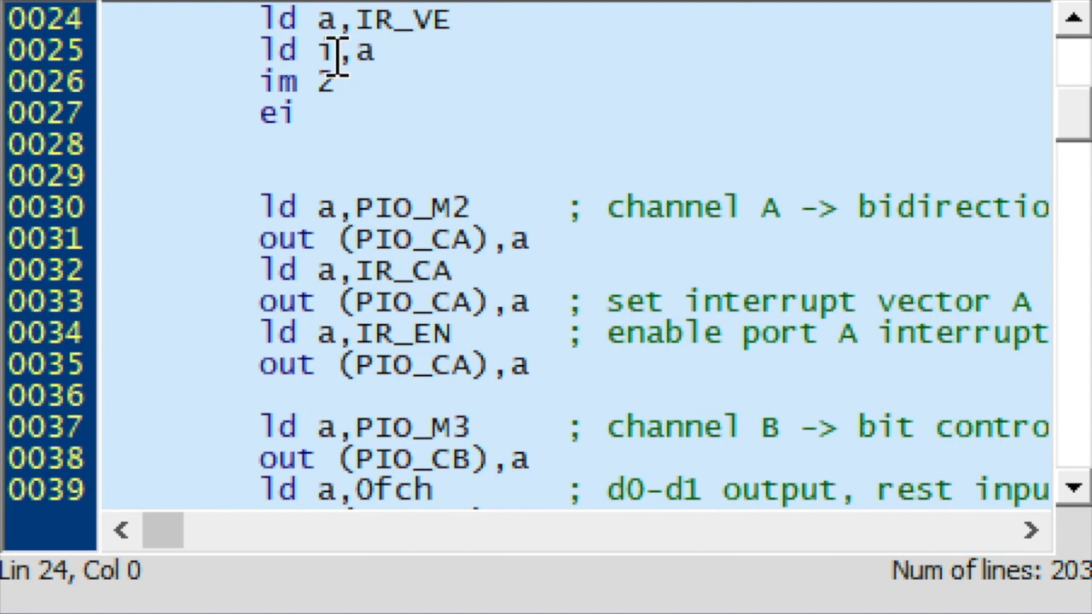
mouse_move(332, 81)
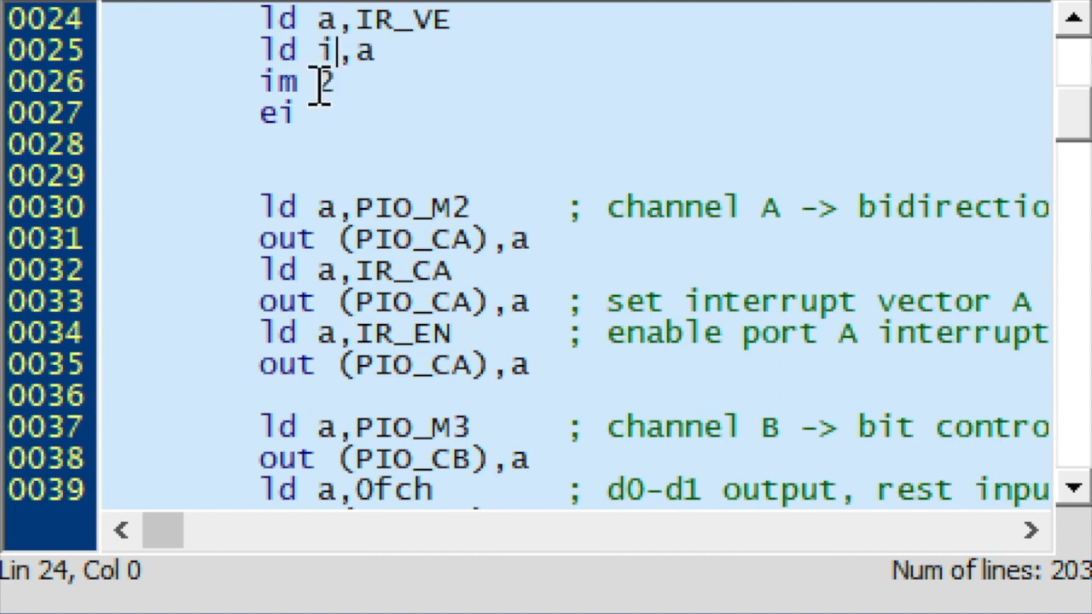
mouse_move(538, 260)
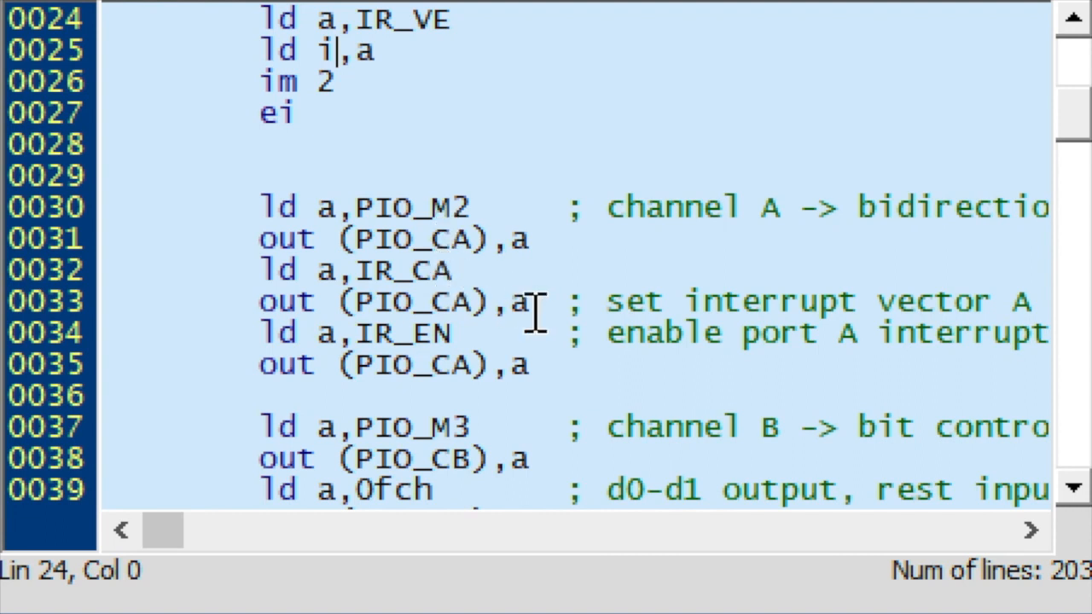
mouse_move(926, 303)
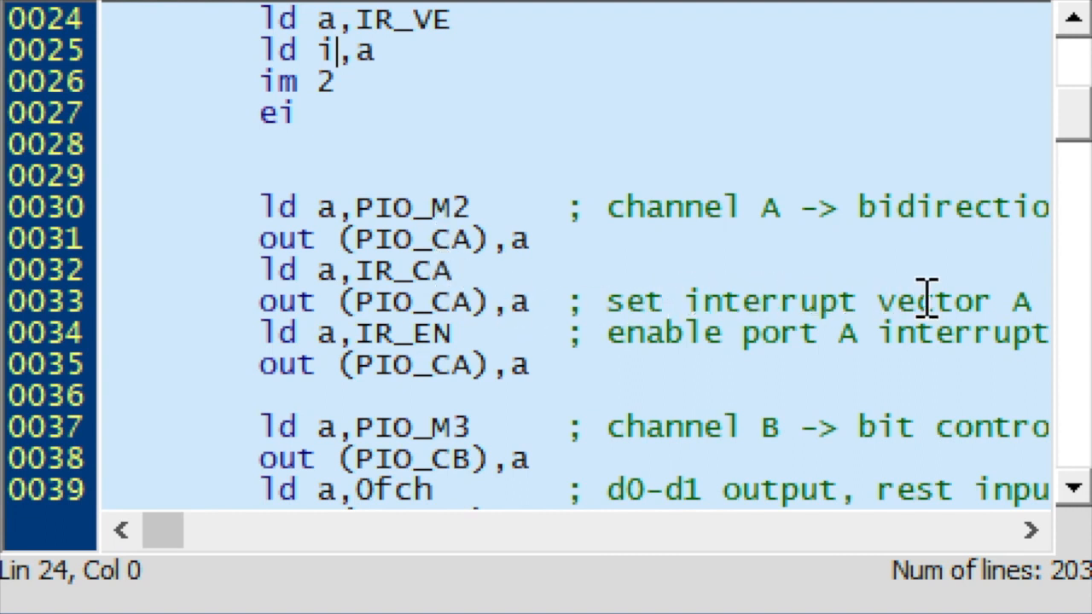
mouse_move(666, 333)
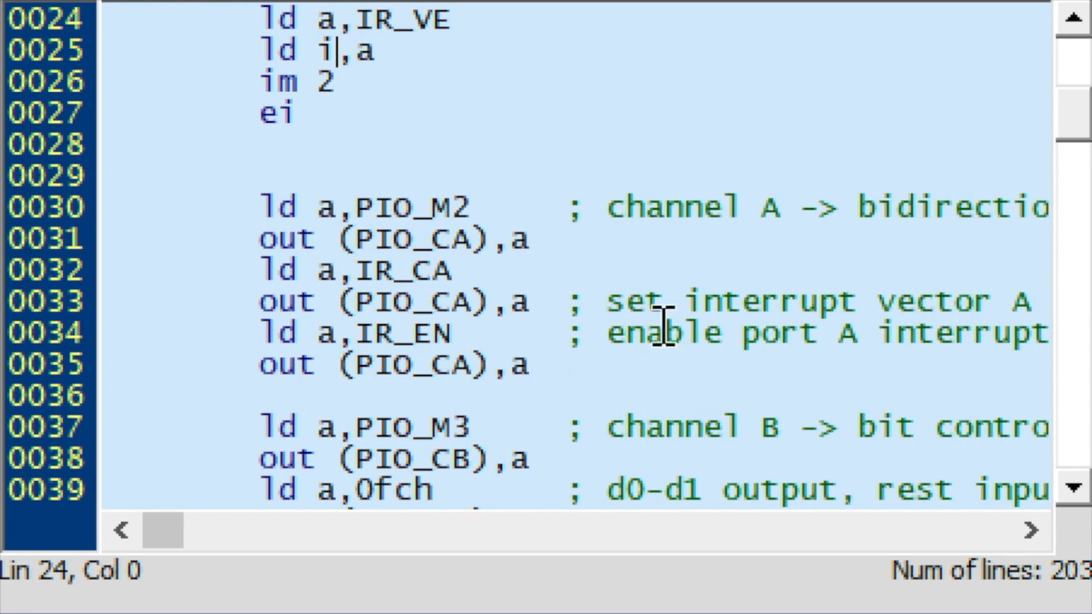
mouse_move(759, 345)
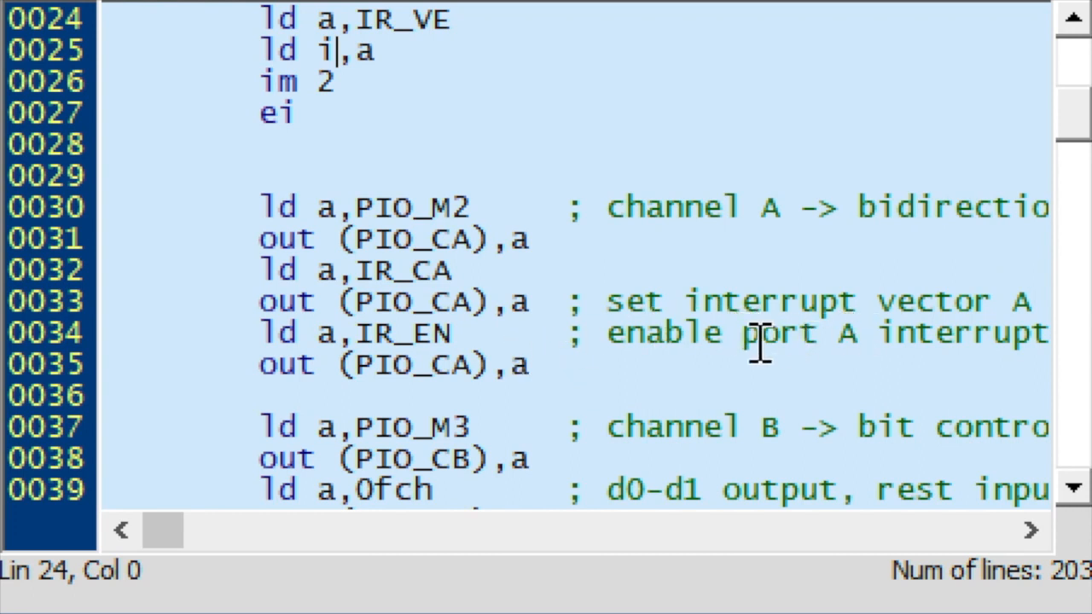
scroll("down", 3)
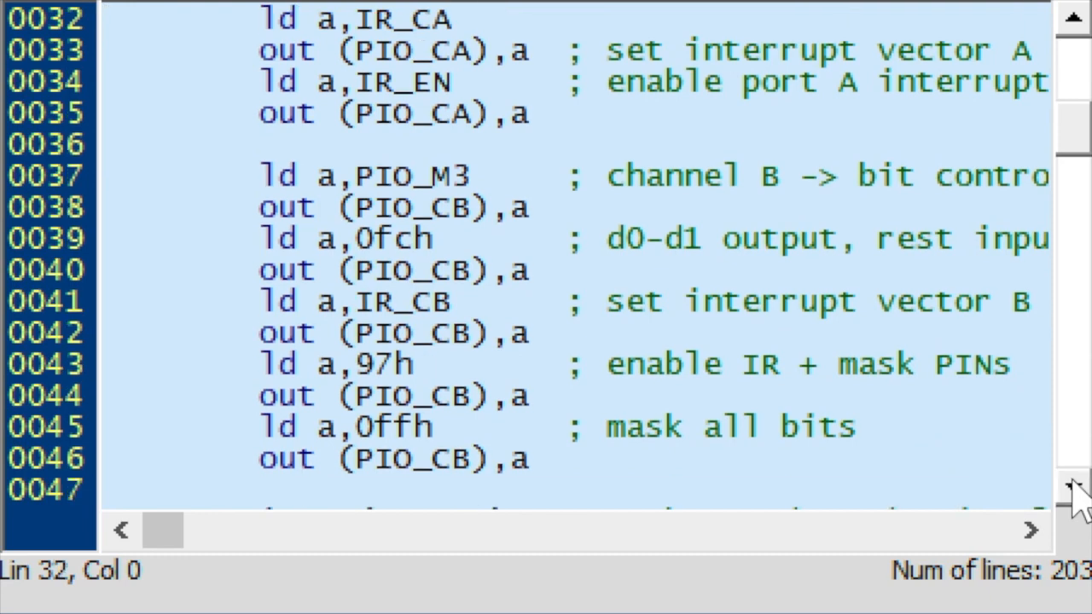
scroll("down", 3)
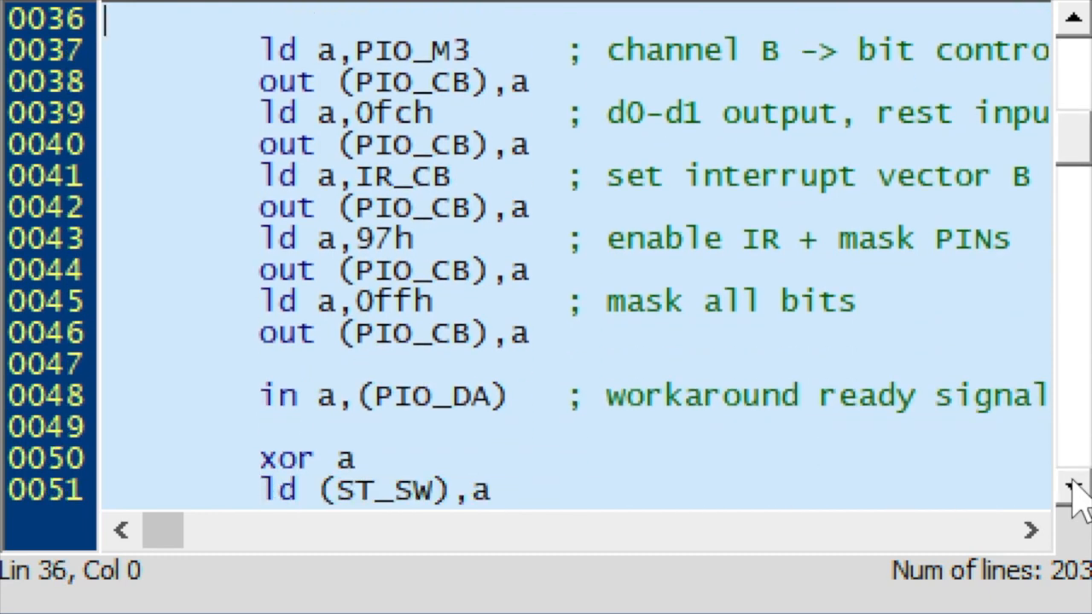
mouse_move(465, 73)
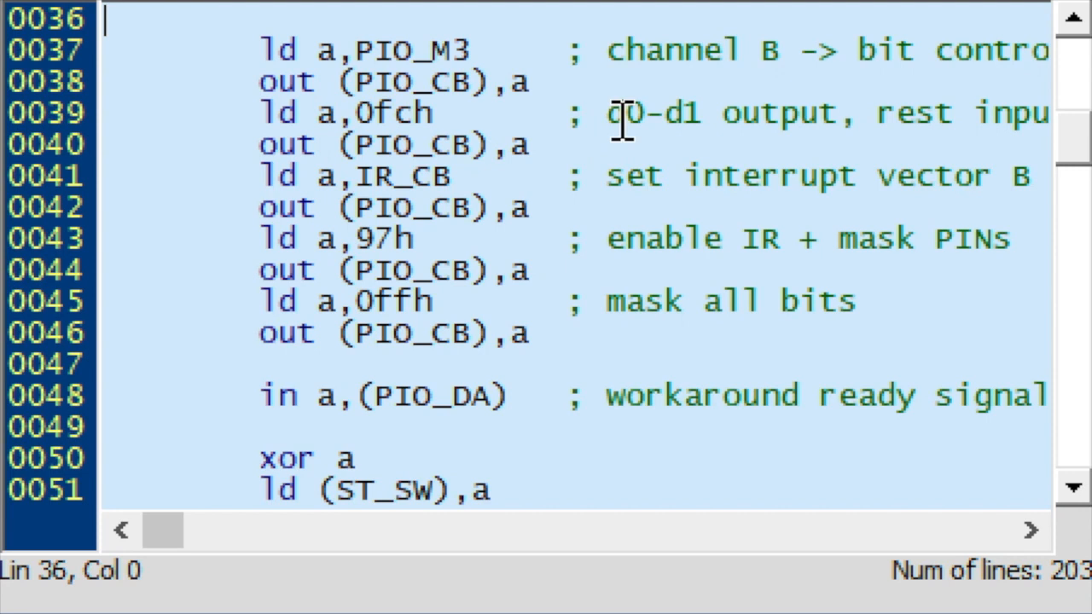
mouse_move(678, 112)
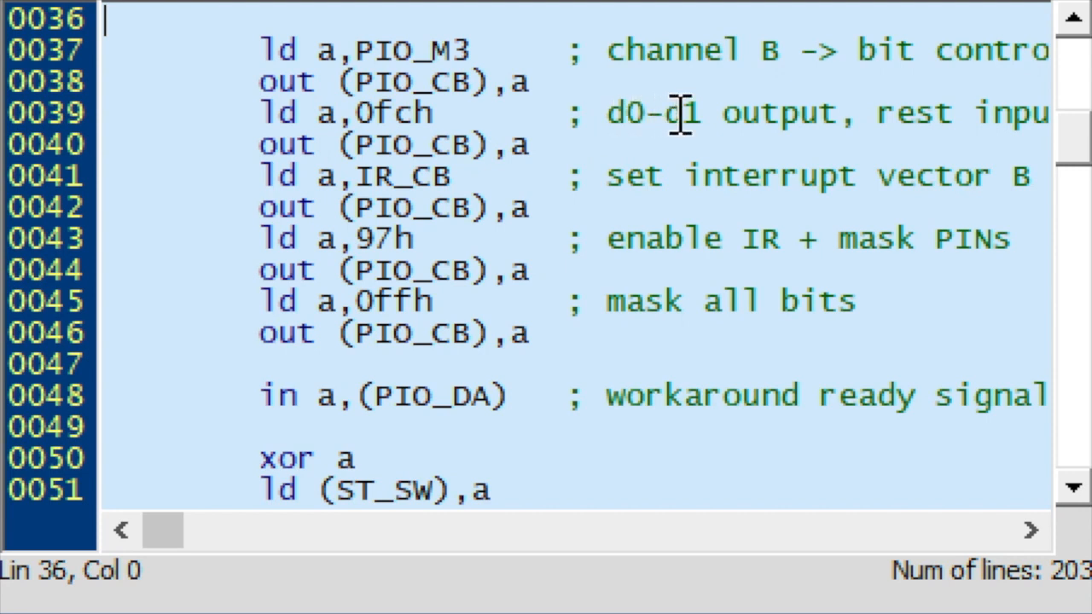
mouse_move(909, 115)
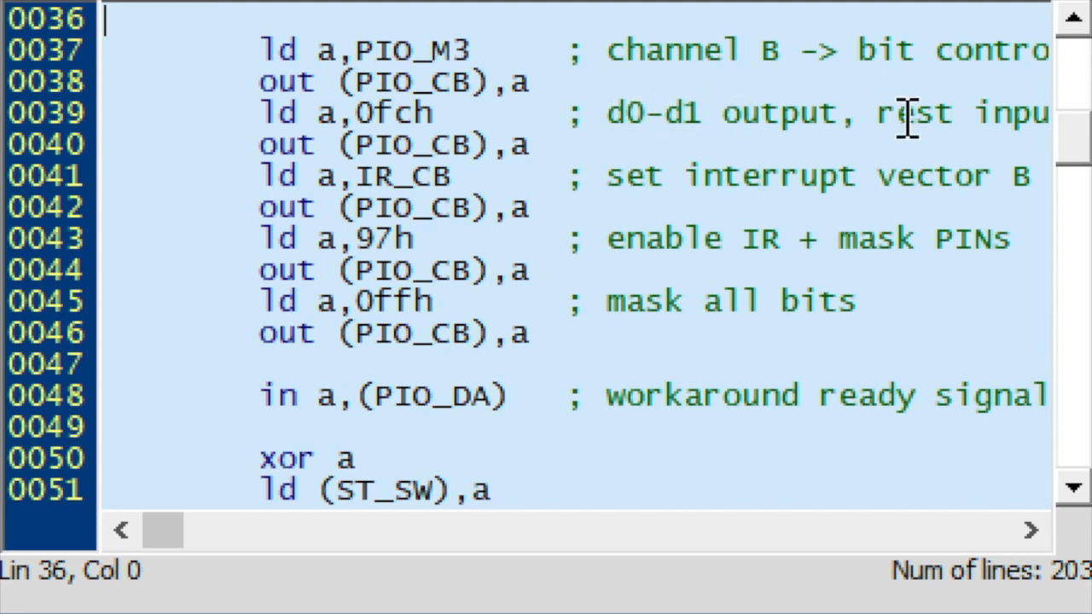
mouse_move(621, 176)
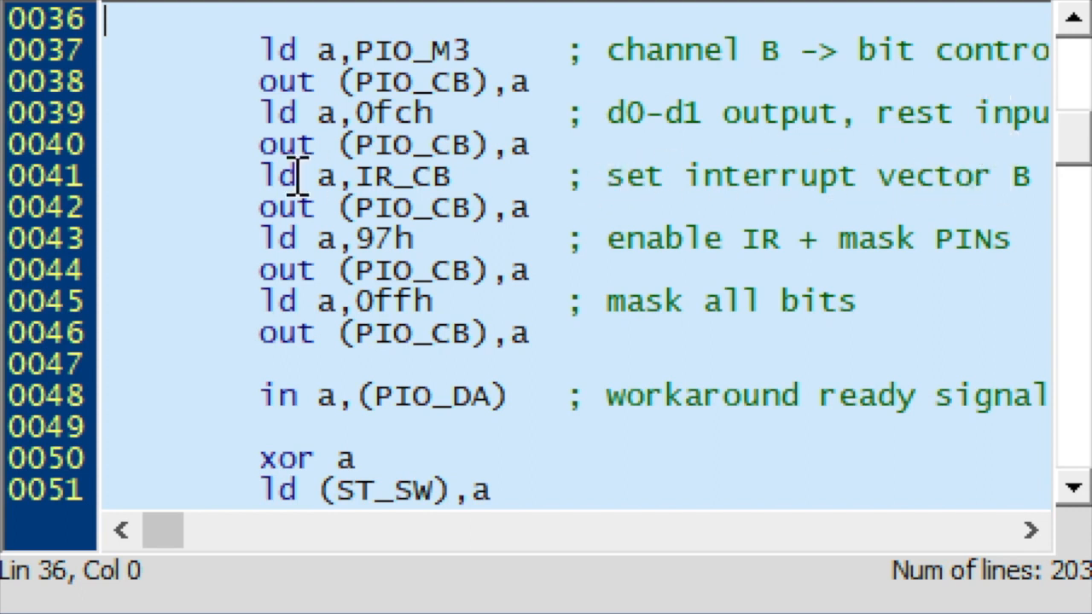
mouse_move(823, 237)
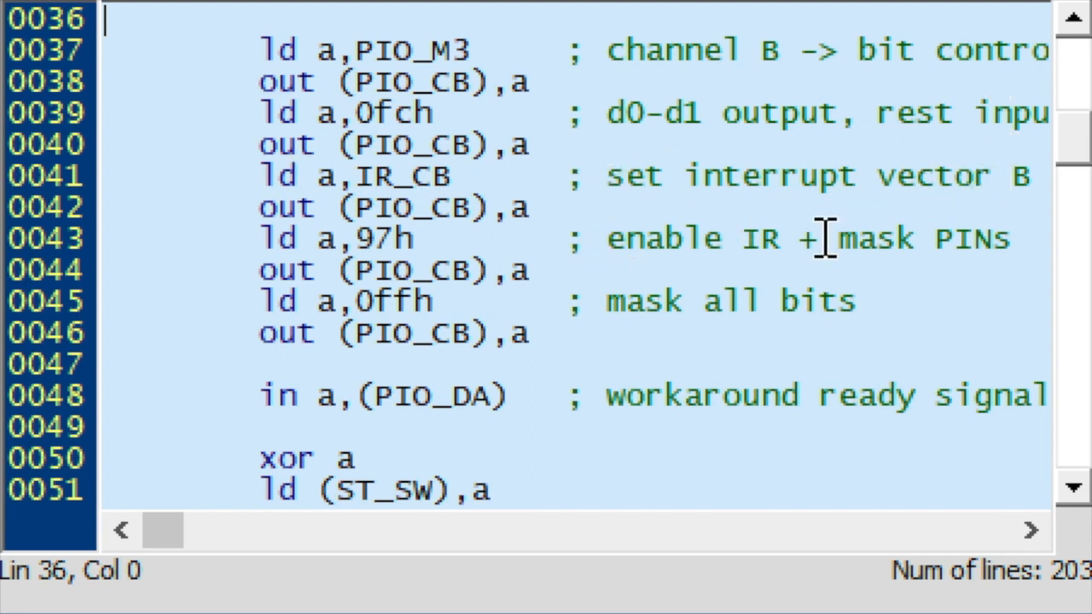
mouse_move(891, 238)
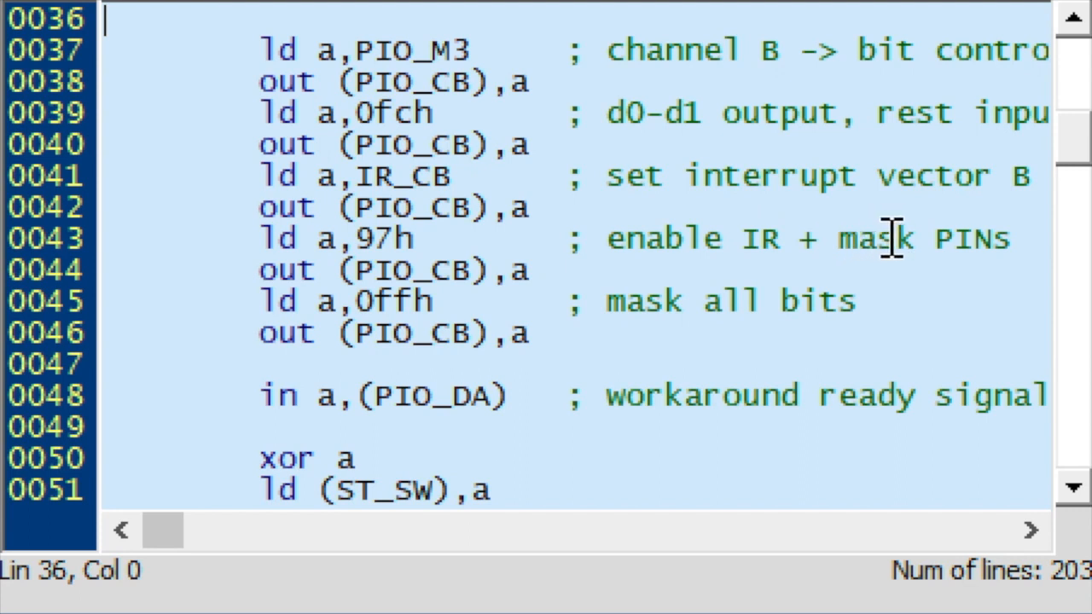
mouse_move(623, 300)
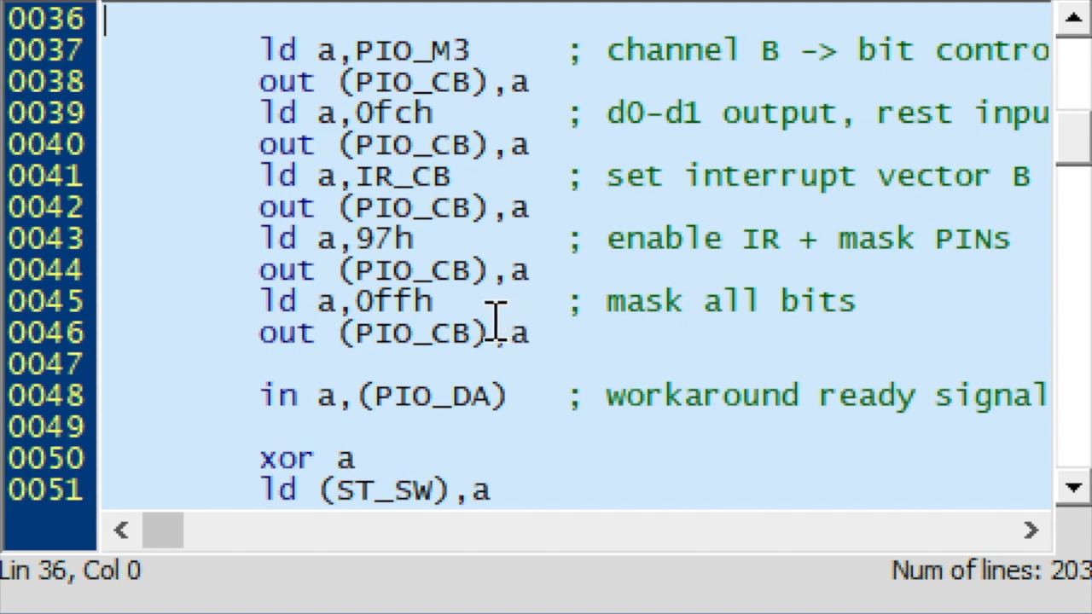
mouse_move(653, 395)
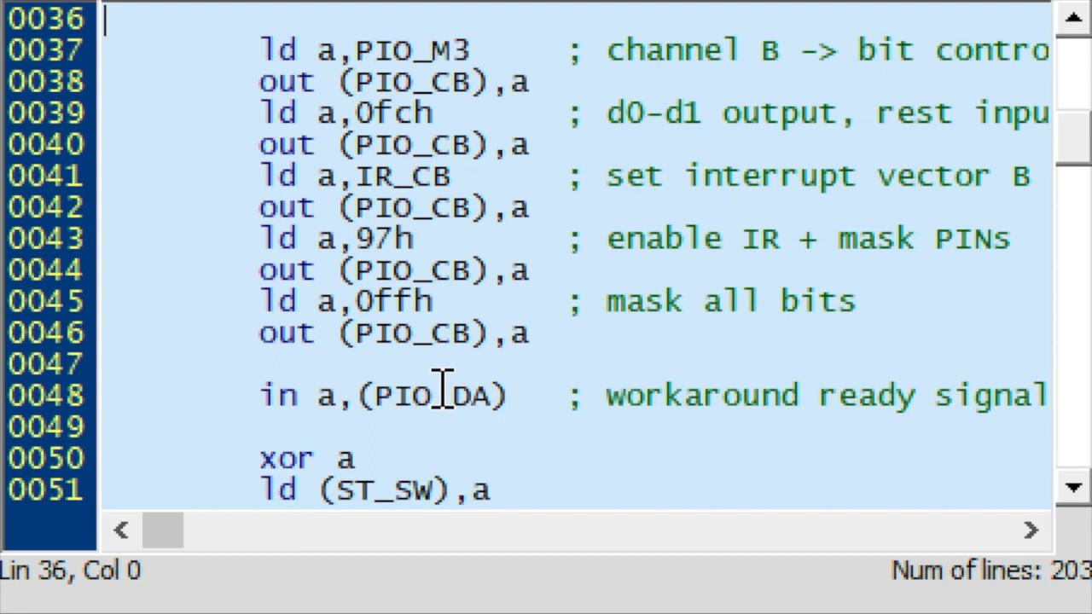
Scroll to line 57 so m_loop, which reads port B and checks tones, is at the top.
scroll("down", 3)
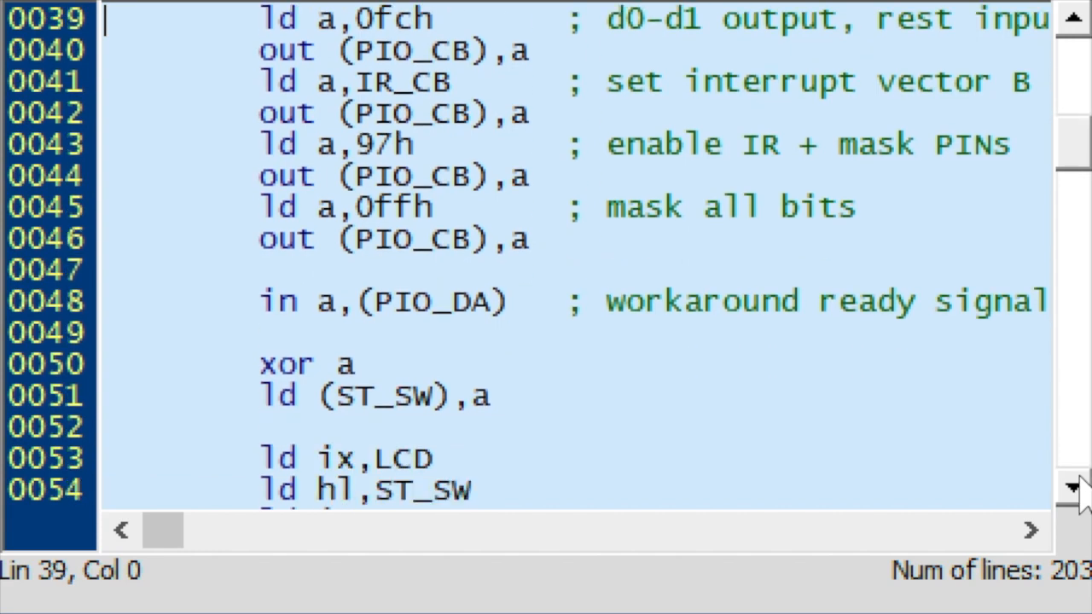
scroll("down", 3)
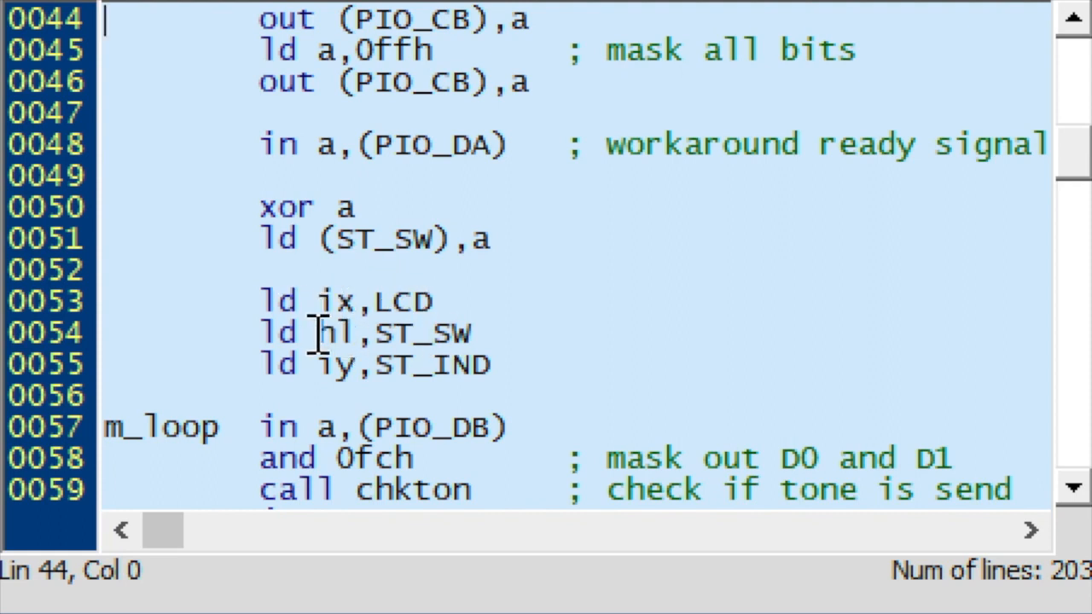
mouse_move(333, 364)
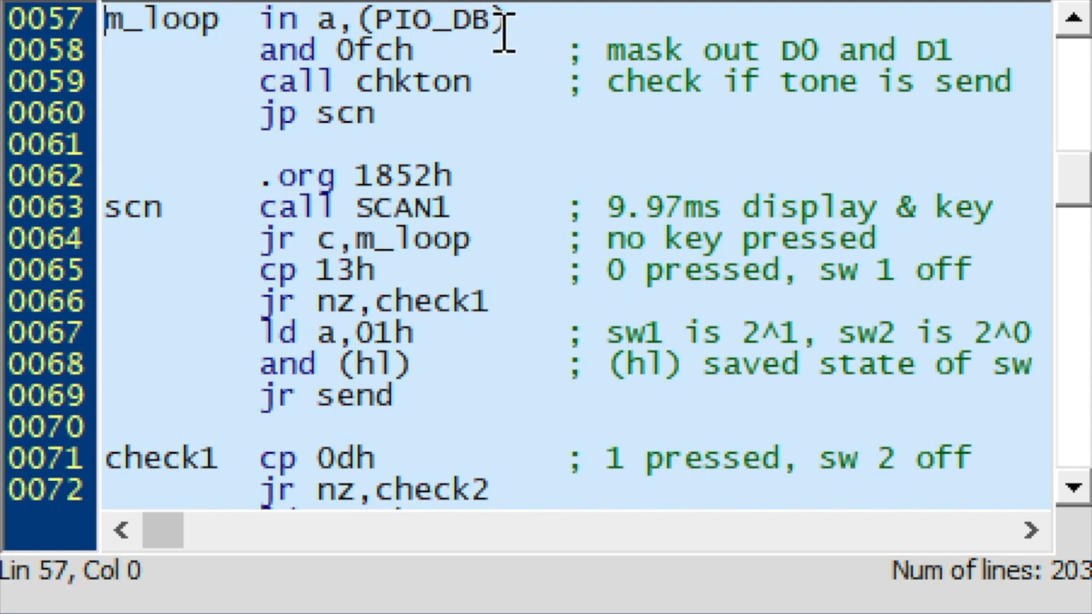
mouse_move(482, 61)
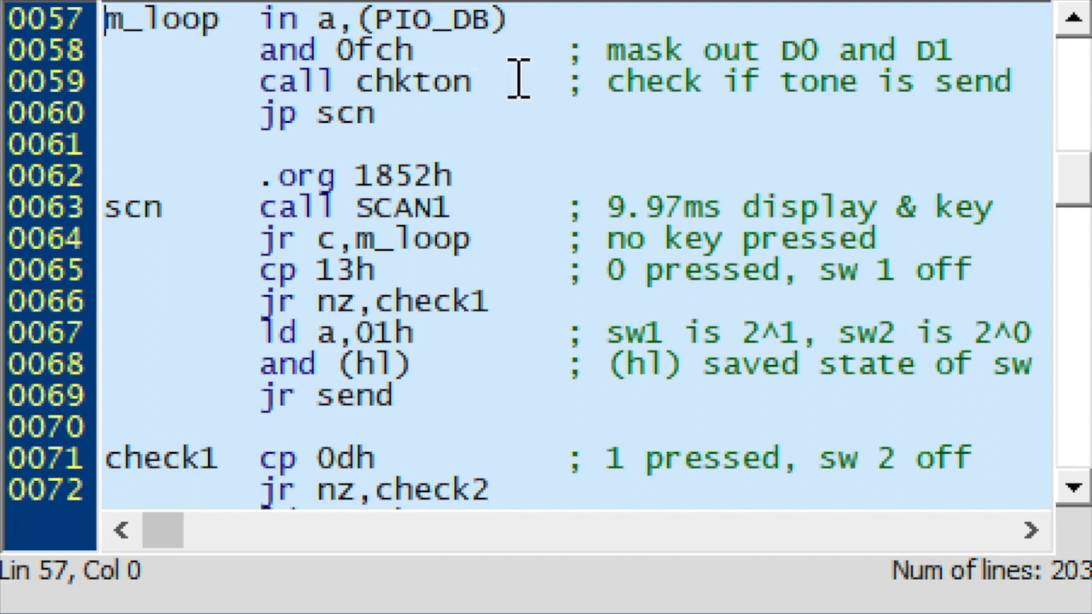
mouse_move(478, 115)
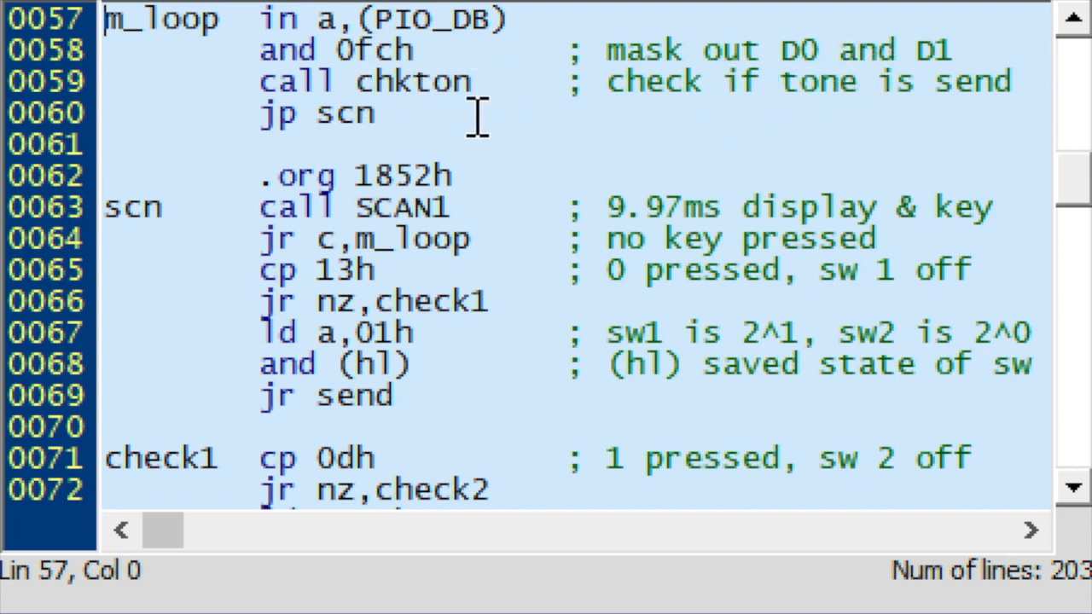
mouse_move(440, 85)
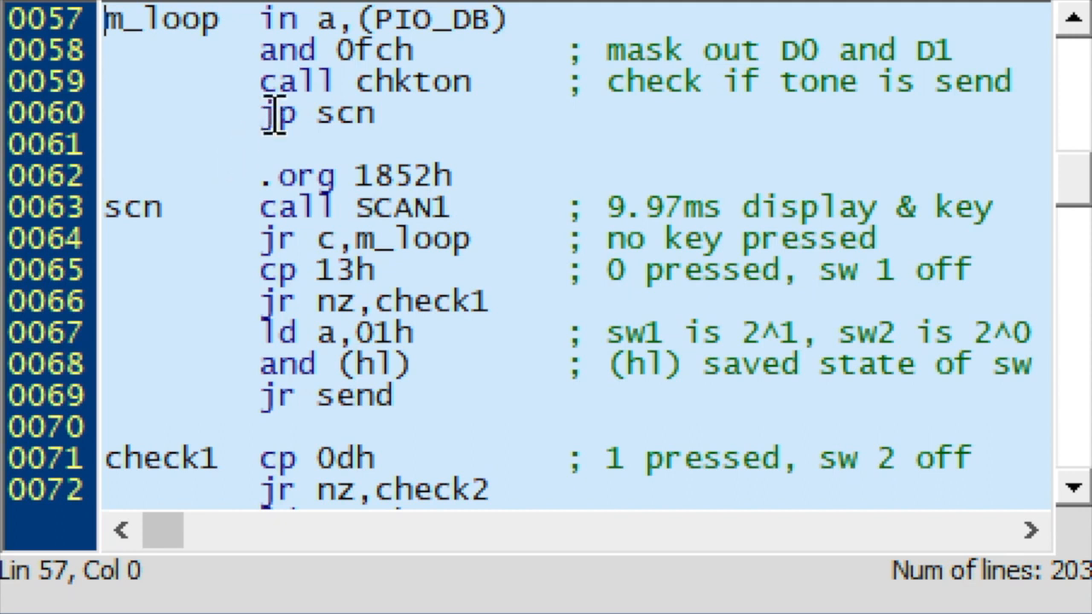
mouse_move(277, 128)
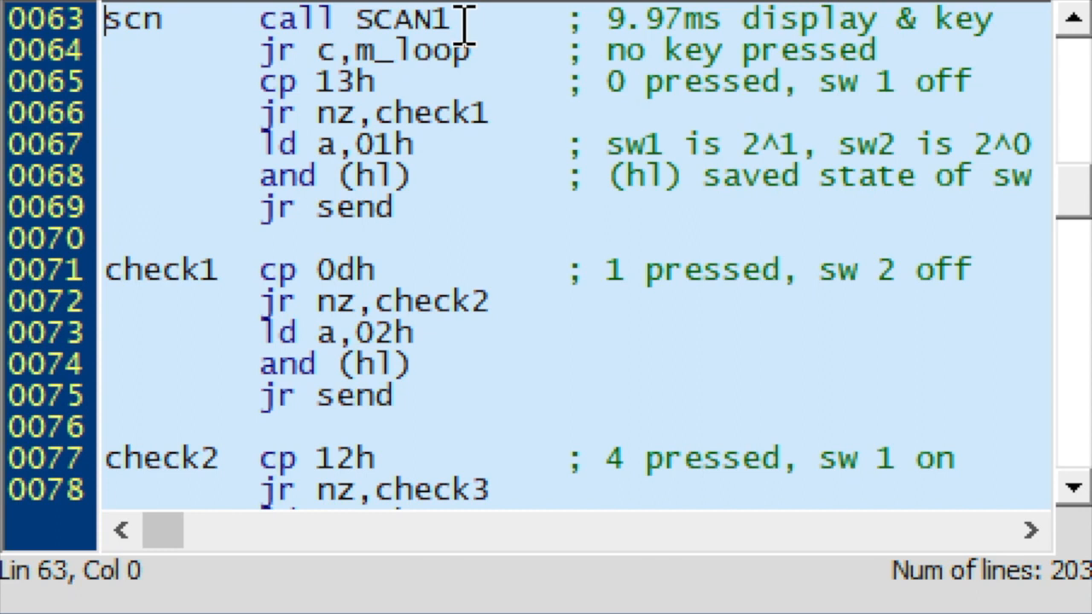
mouse_move(443, 22)
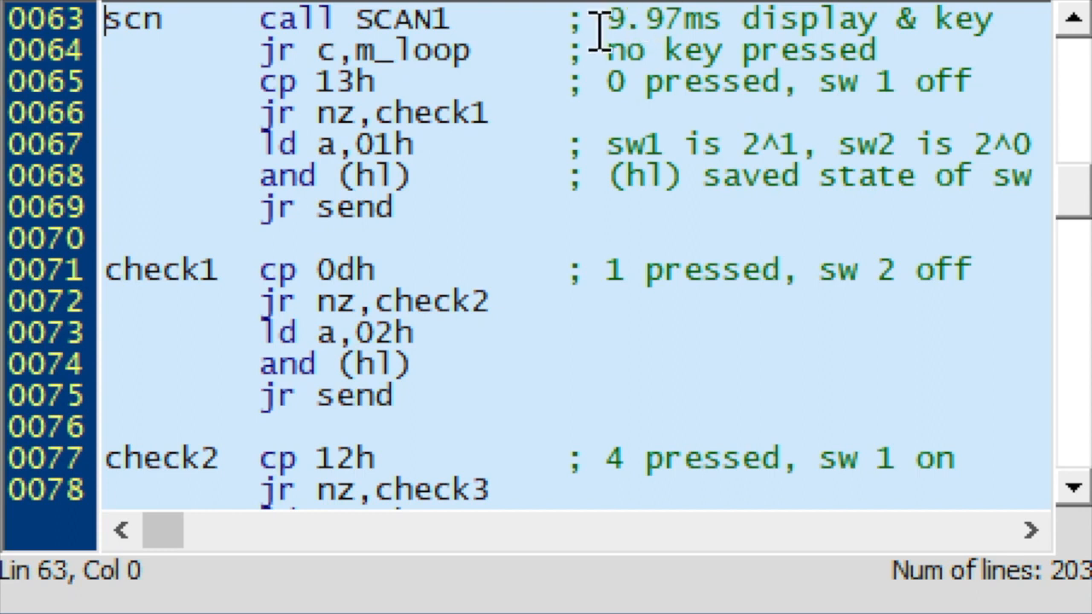
mouse_move(721, 34)
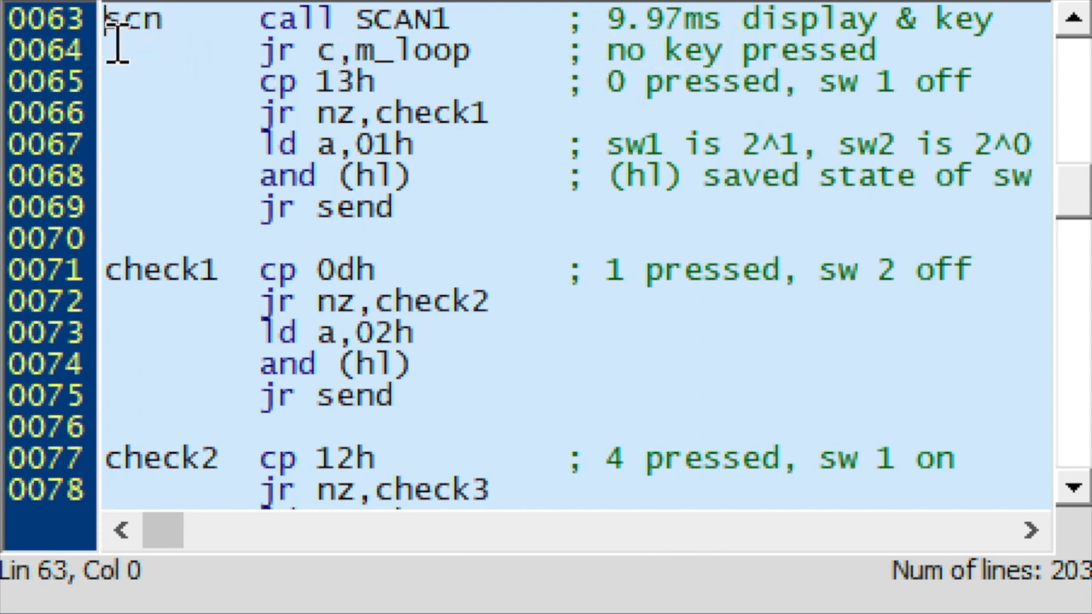
mouse_move(405, 49)
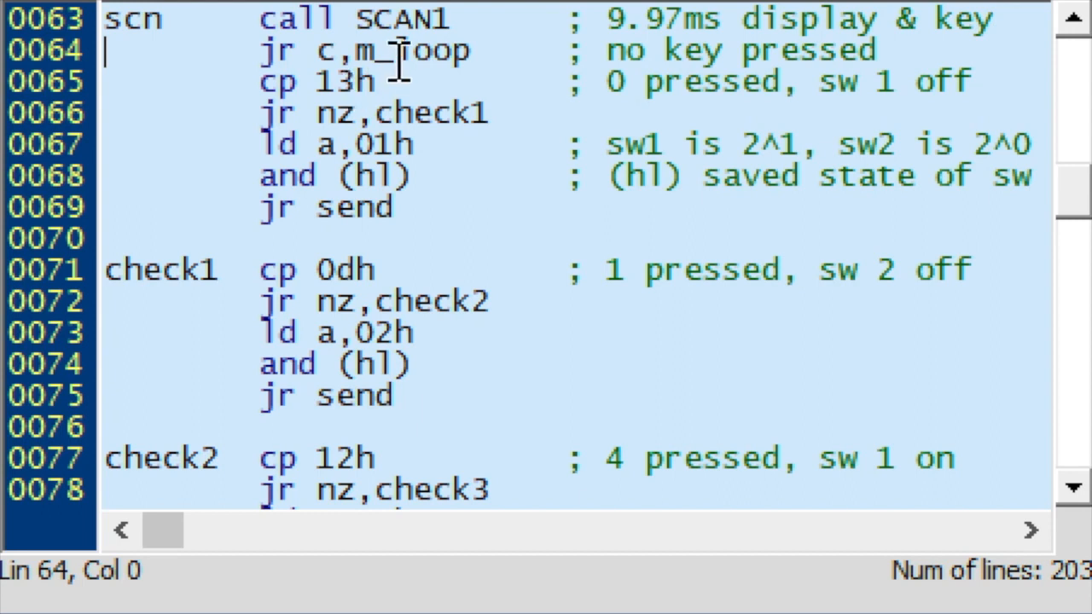
mouse_move(401, 52)
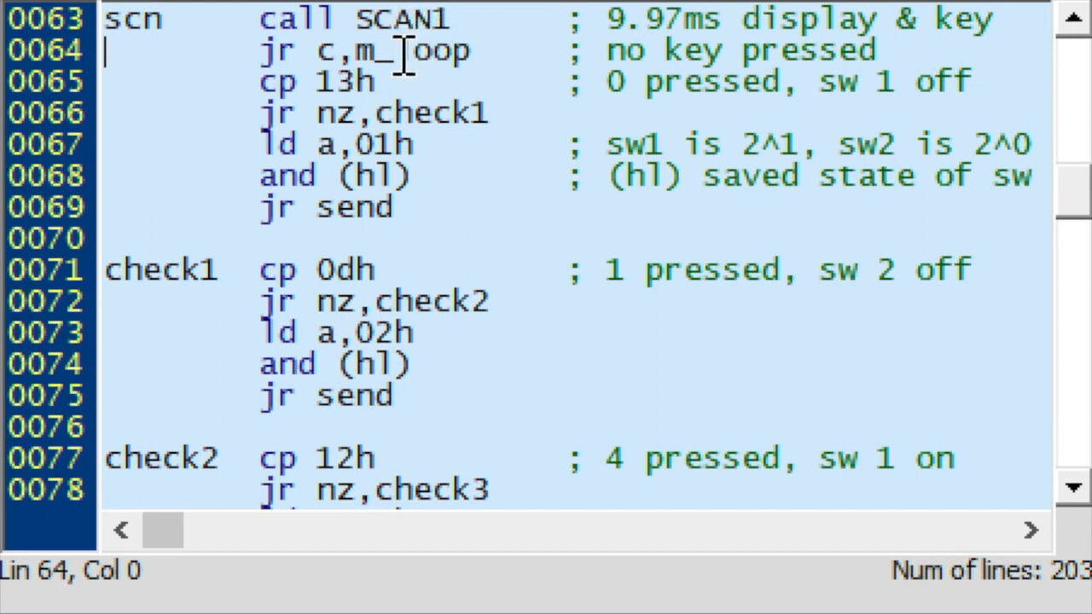
mouse_move(482, 85)
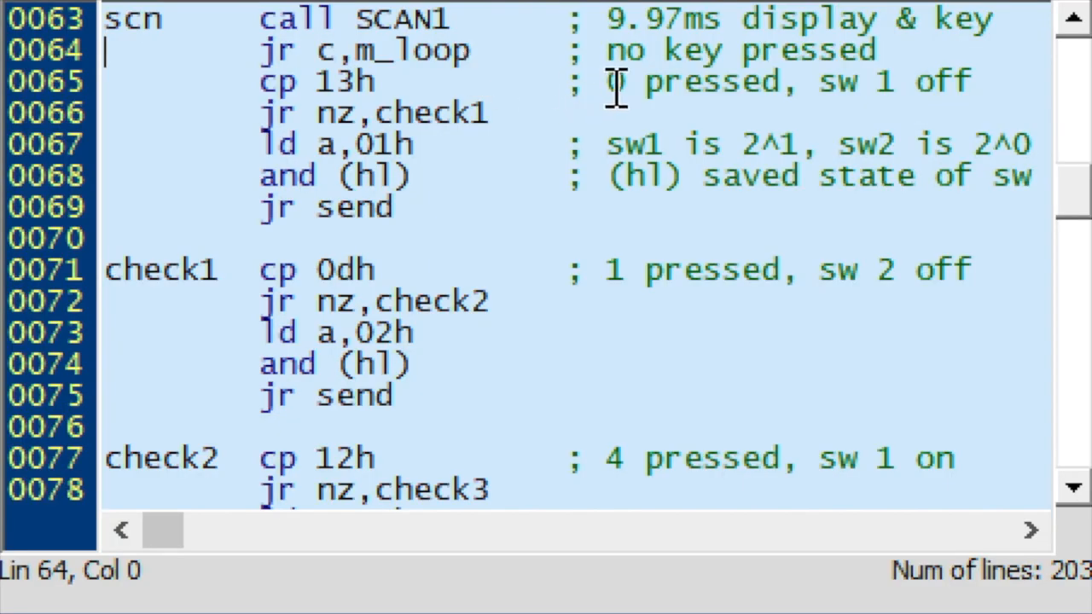
mouse_move(333, 81)
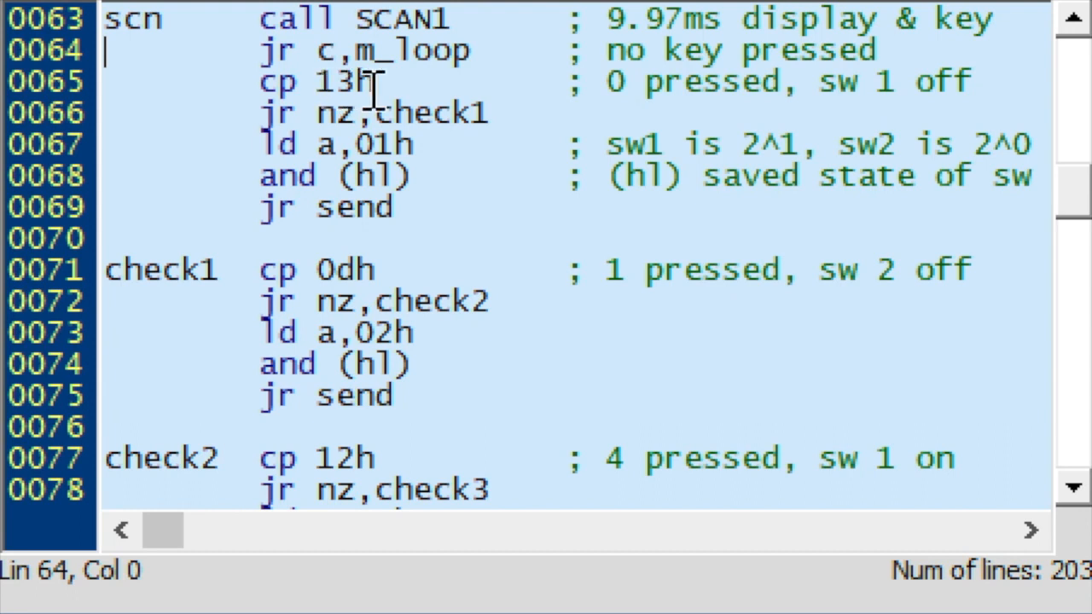
mouse_move(878, 81)
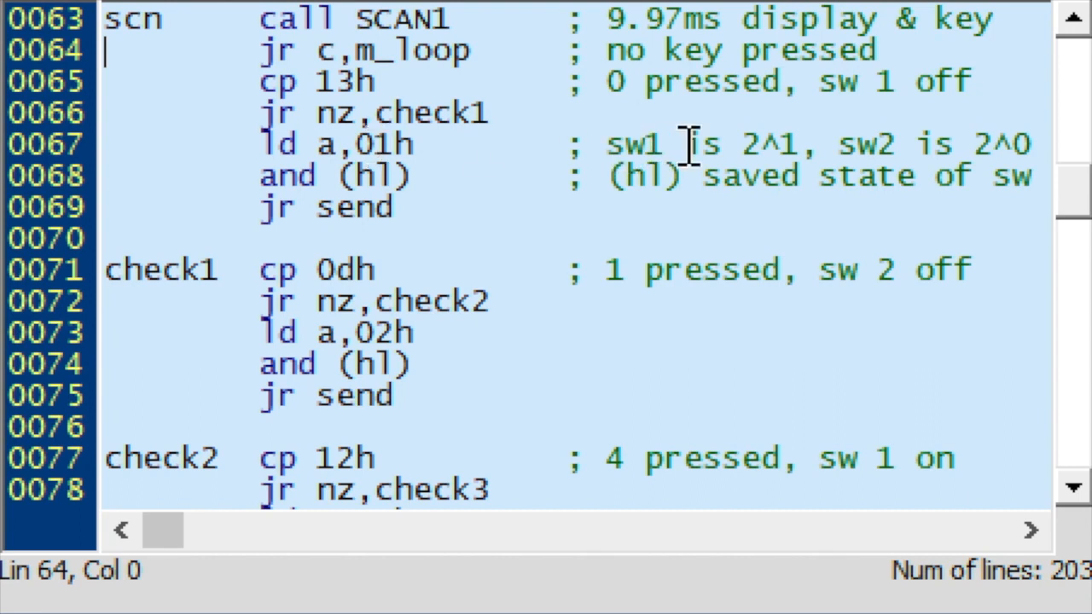
mouse_move(763, 145)
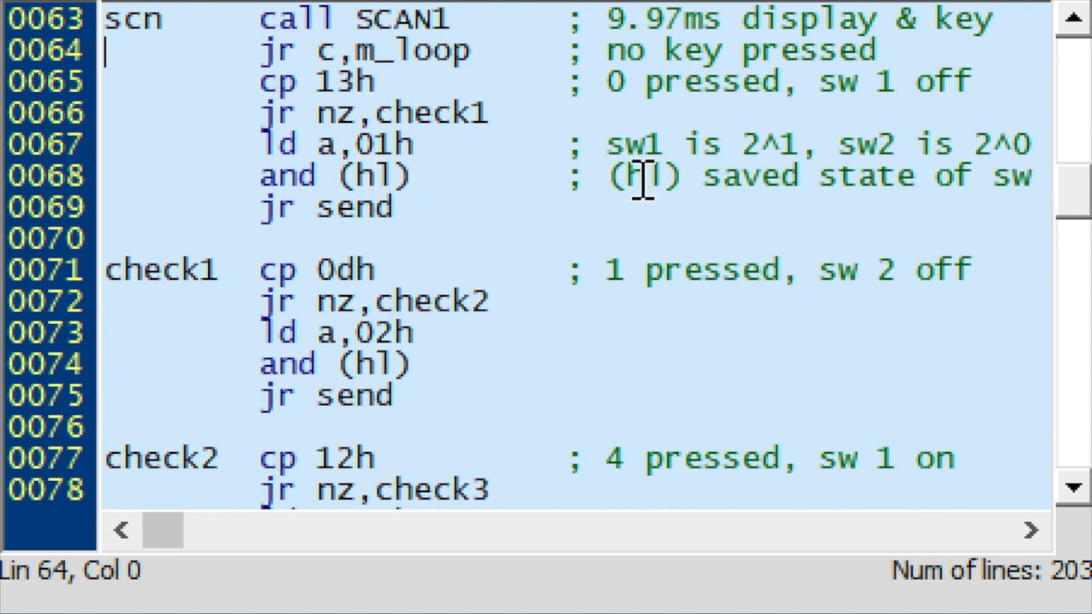
mouse_move(588, 186)
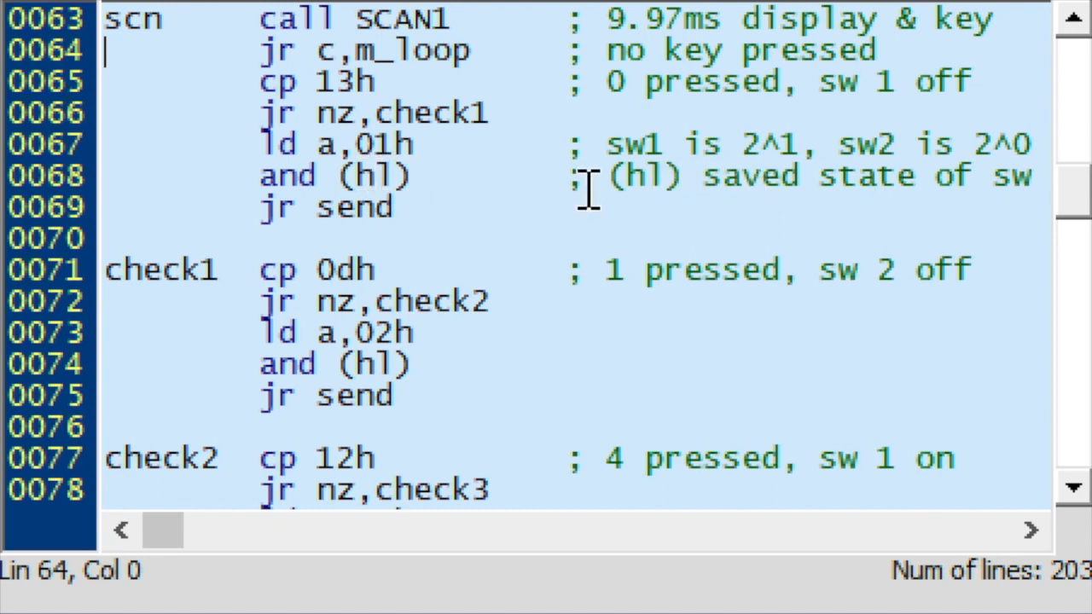
mouse_move(955, 162)
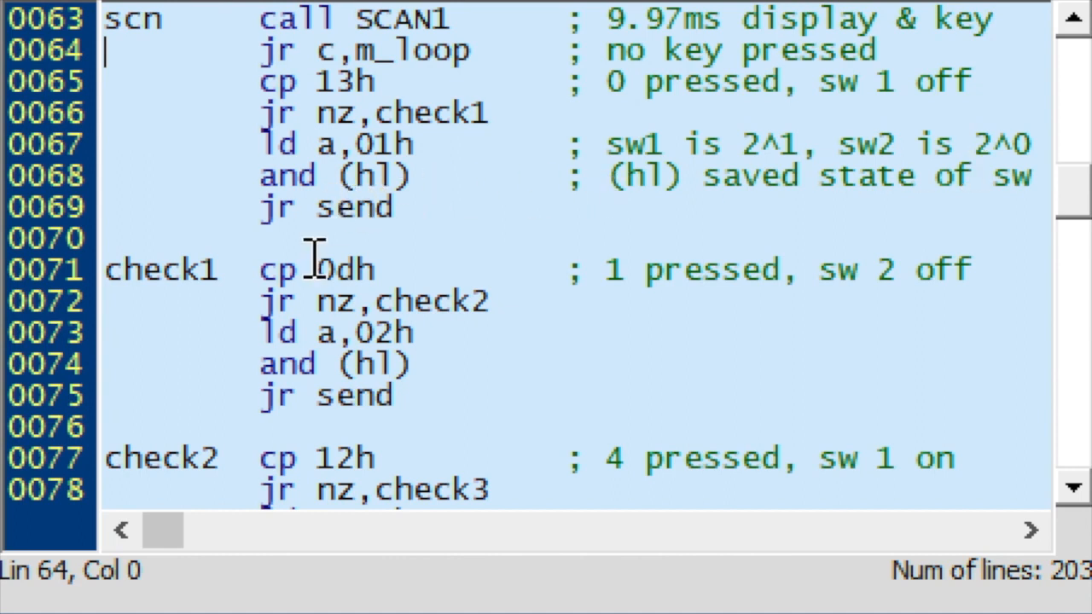
mouse_move(670, 273)
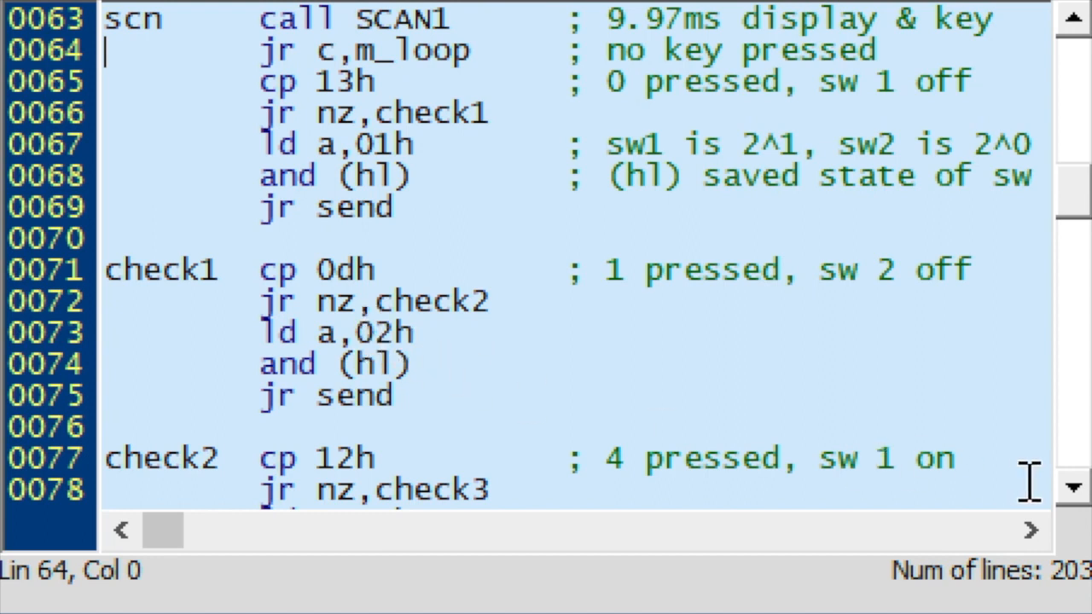
Scroll to lines 97–112 showing the check4 and check5 indicator-toggling key handlers.
left_click(1073, 488)
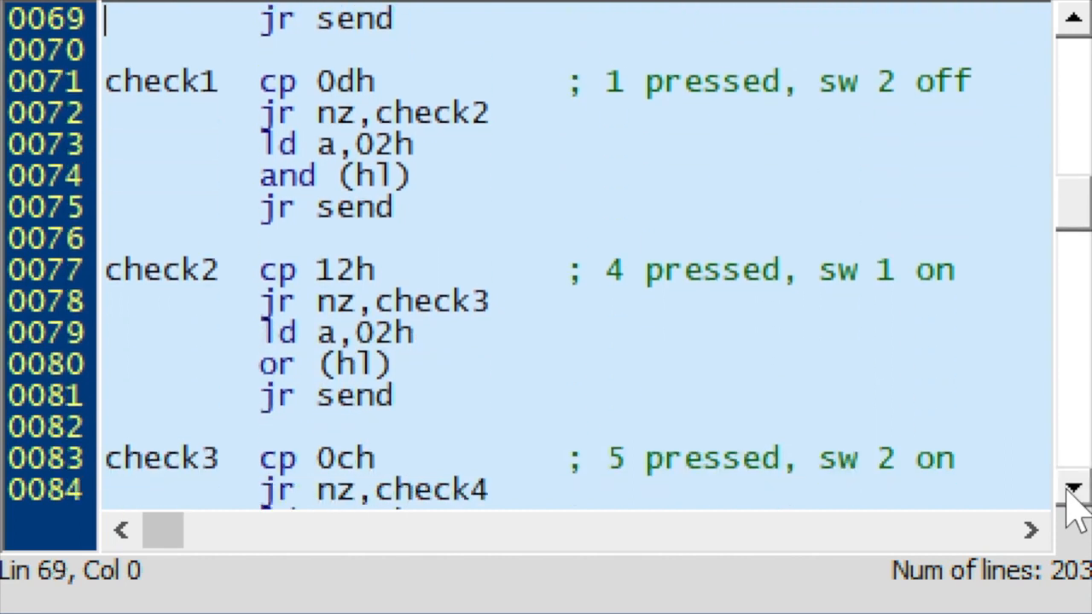
scroll("down", 3)
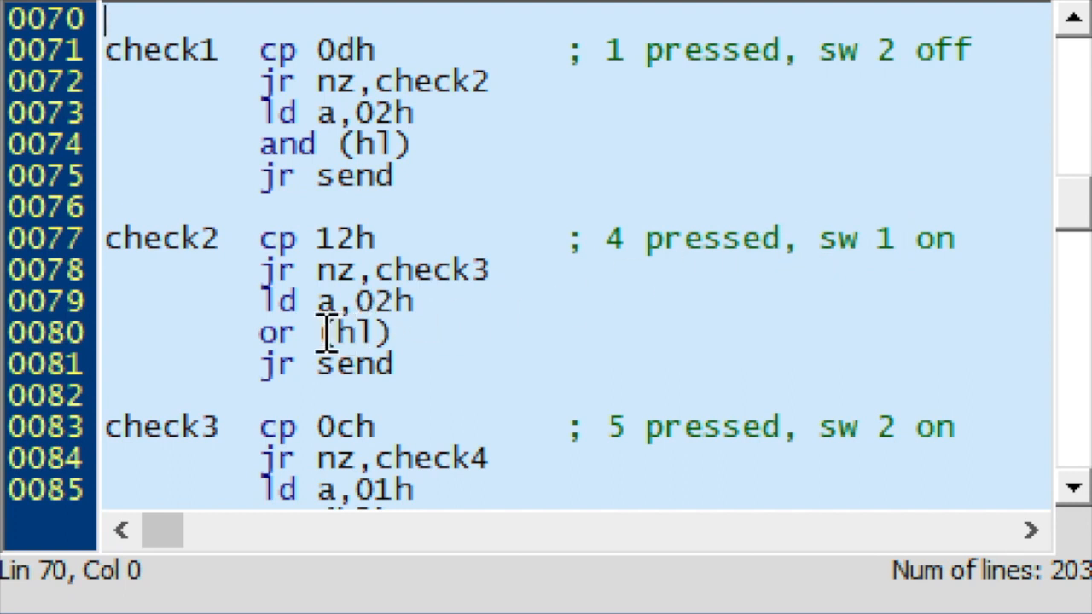
mouse_move(359, 300)
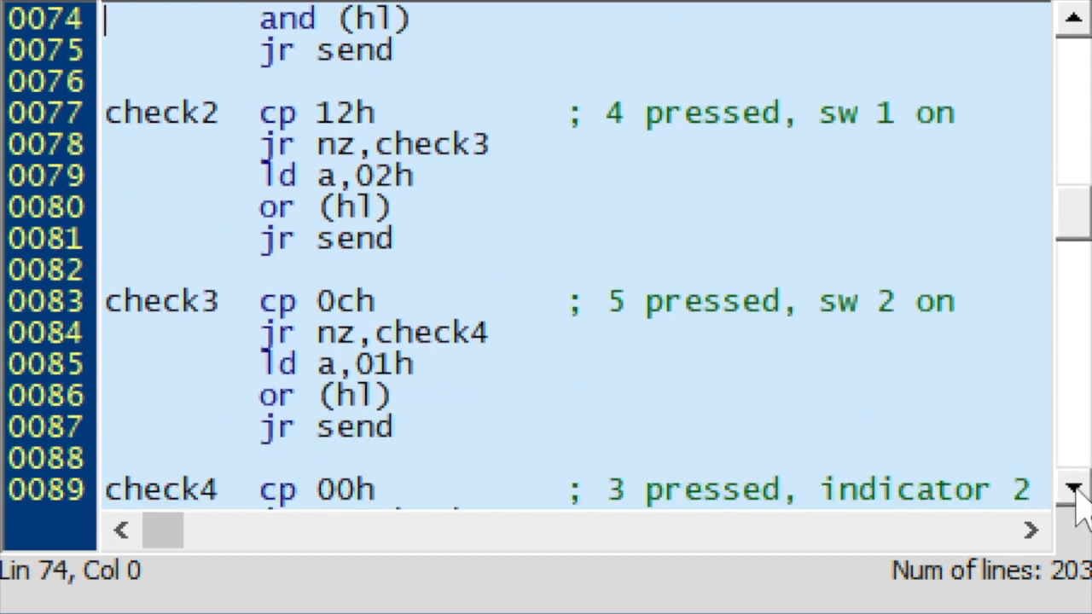
mouse_move(893, 299)
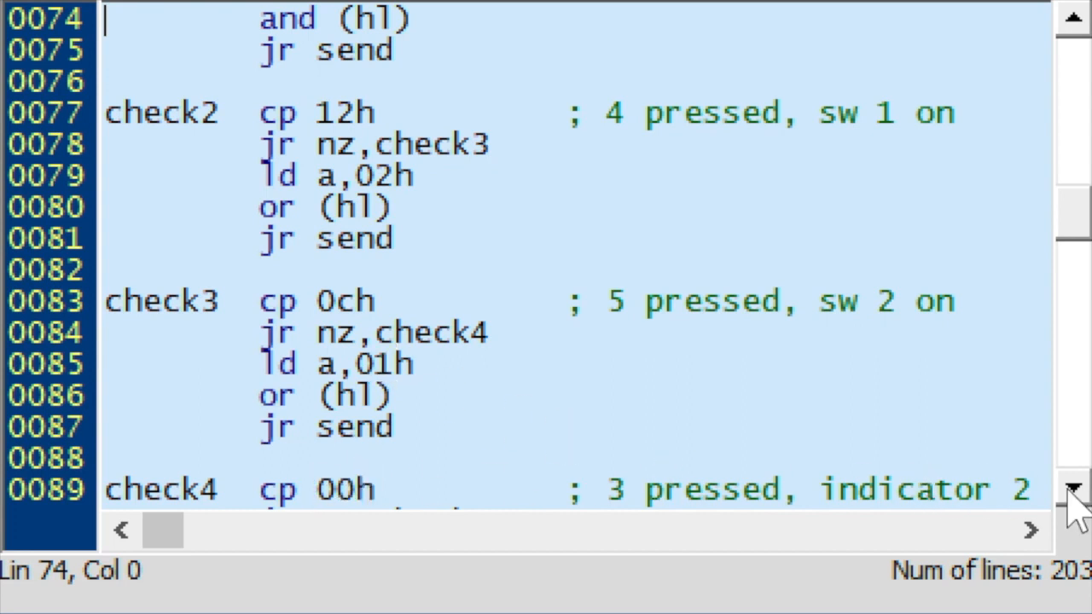
scroll("down", 3)
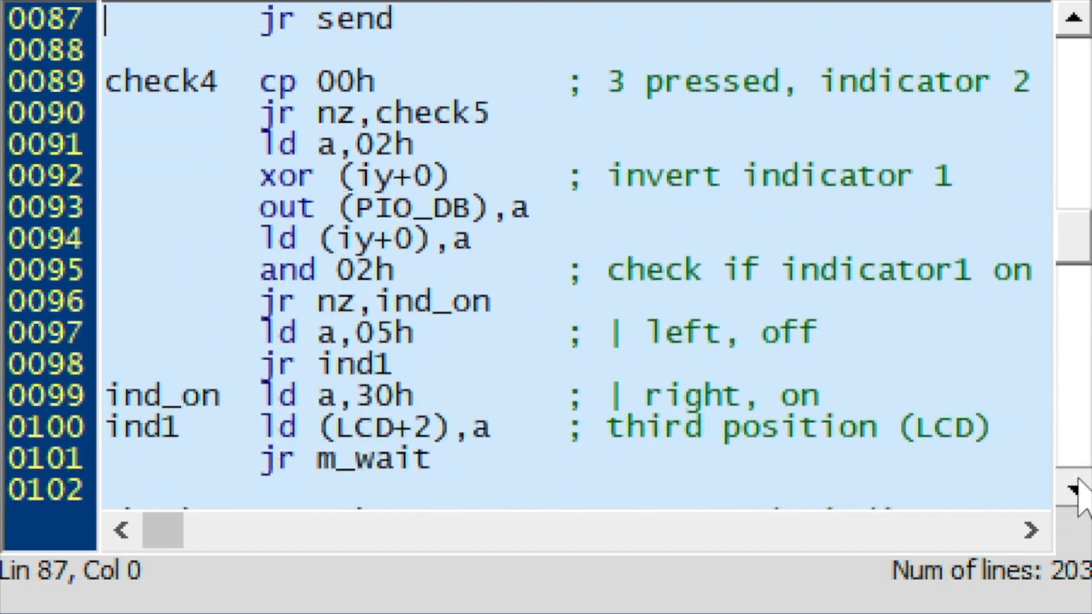
scroll("down", 3)
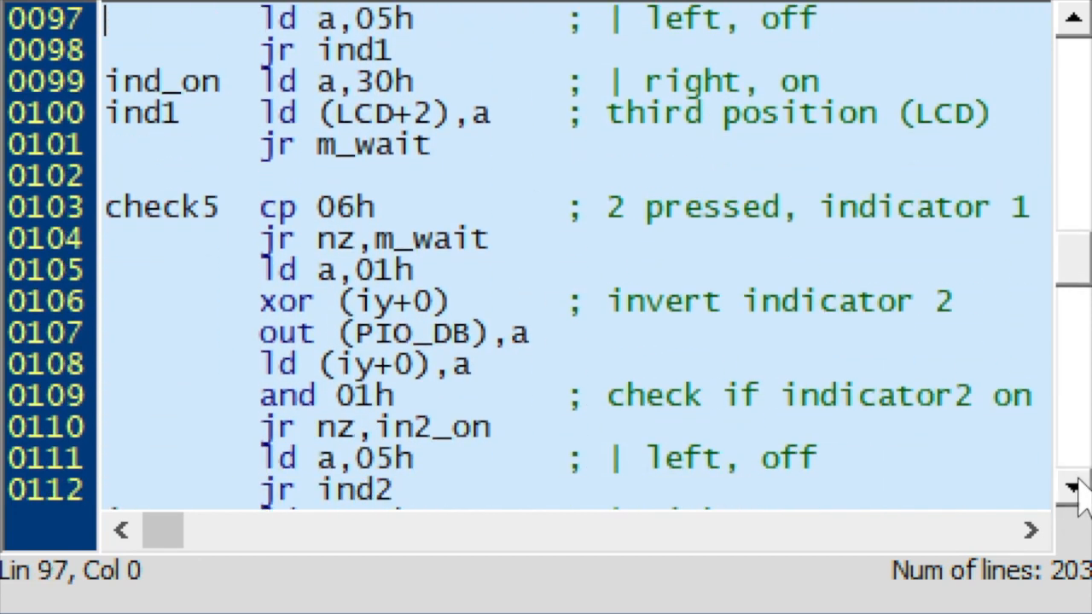
Scroll to lines 118–133 showing send, the m_wait key-release loop and lcd_pr.
scroll("down", 3)
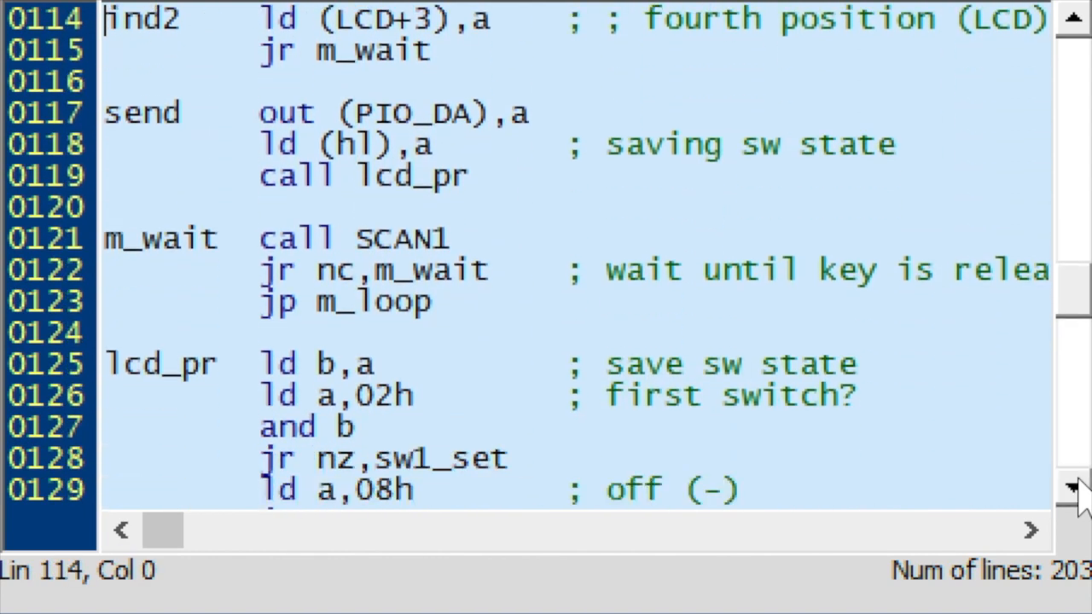
scroll("down", 3)
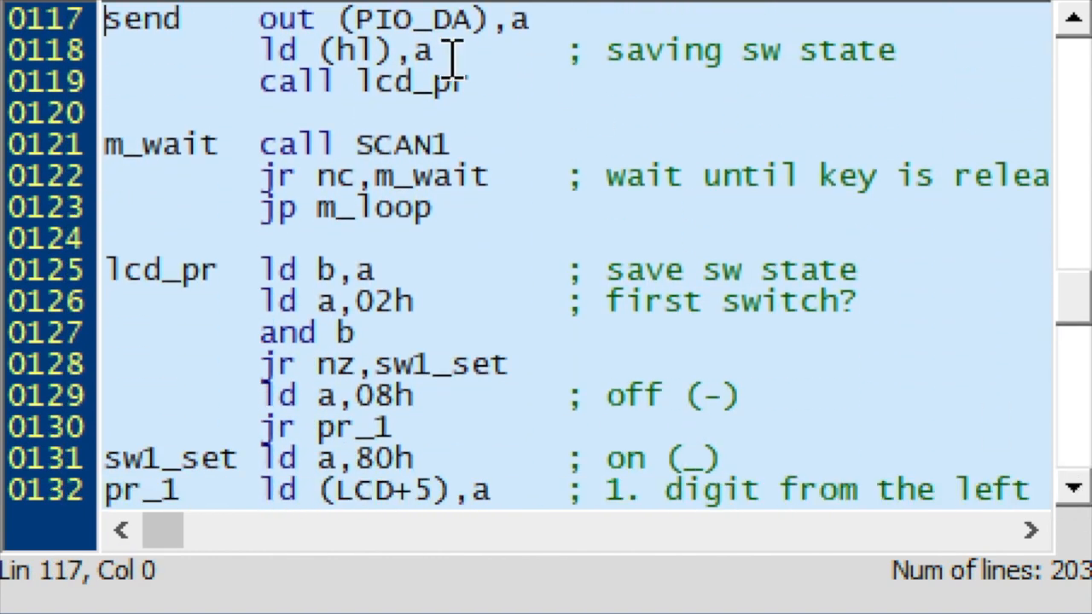
mouse_move(380, 50)
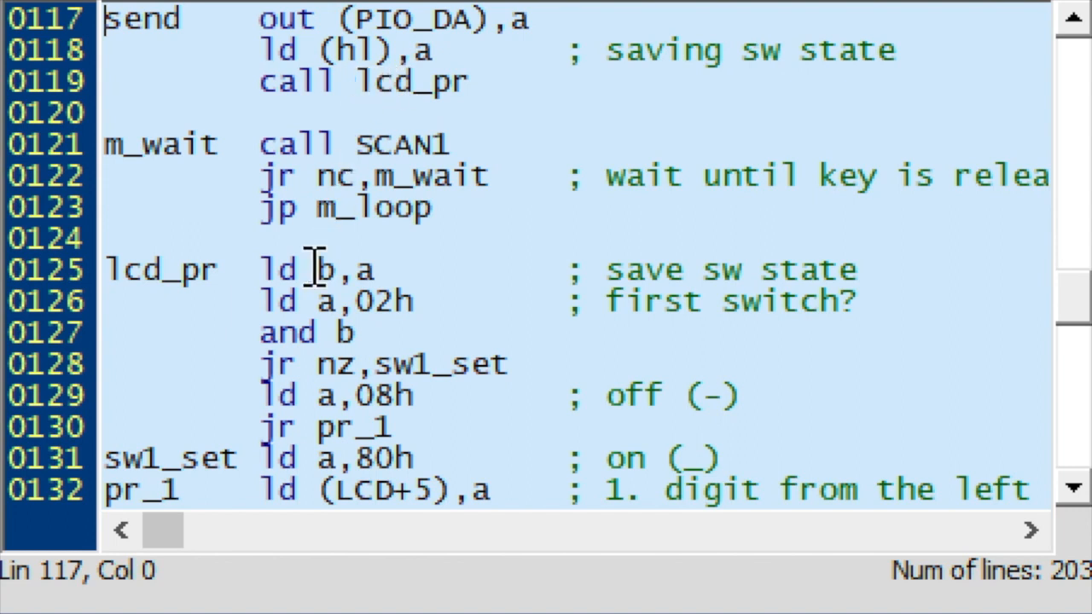
left_click(1073, 493)
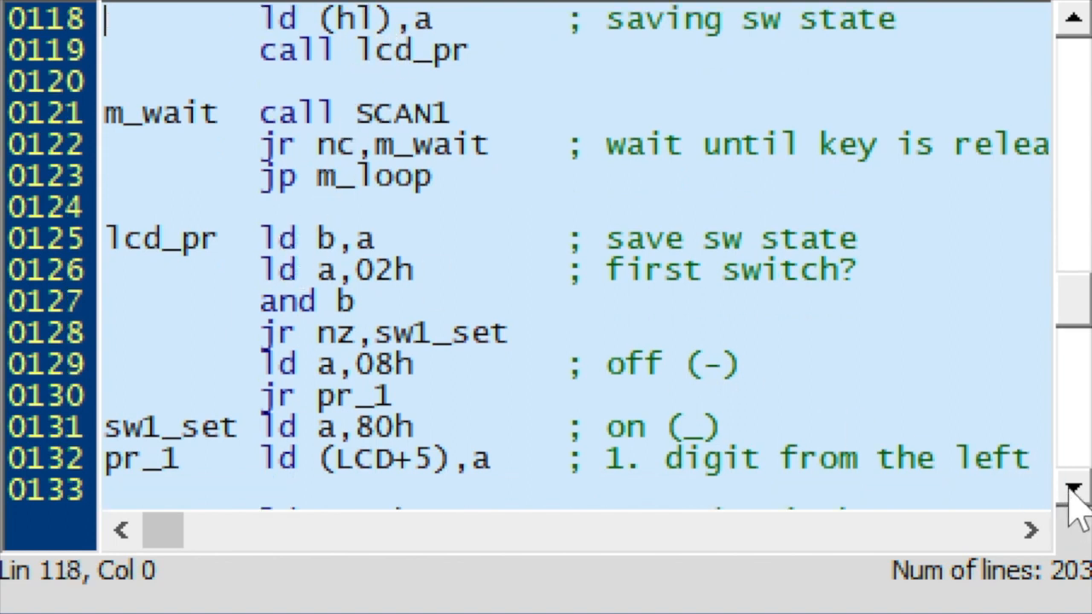
scroll("down", 3)
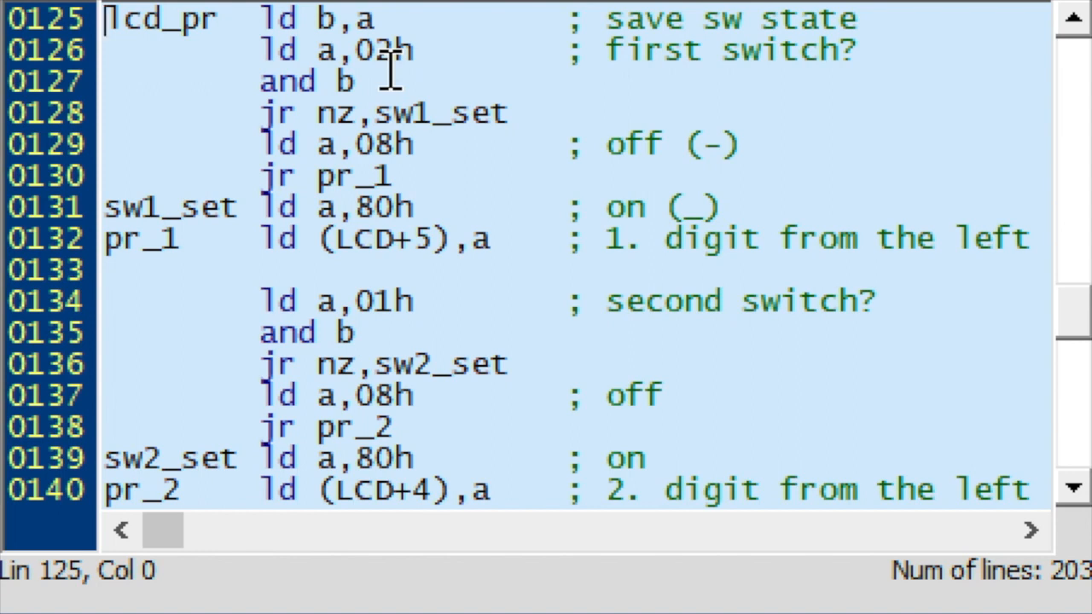
mouse_move(341, 77)
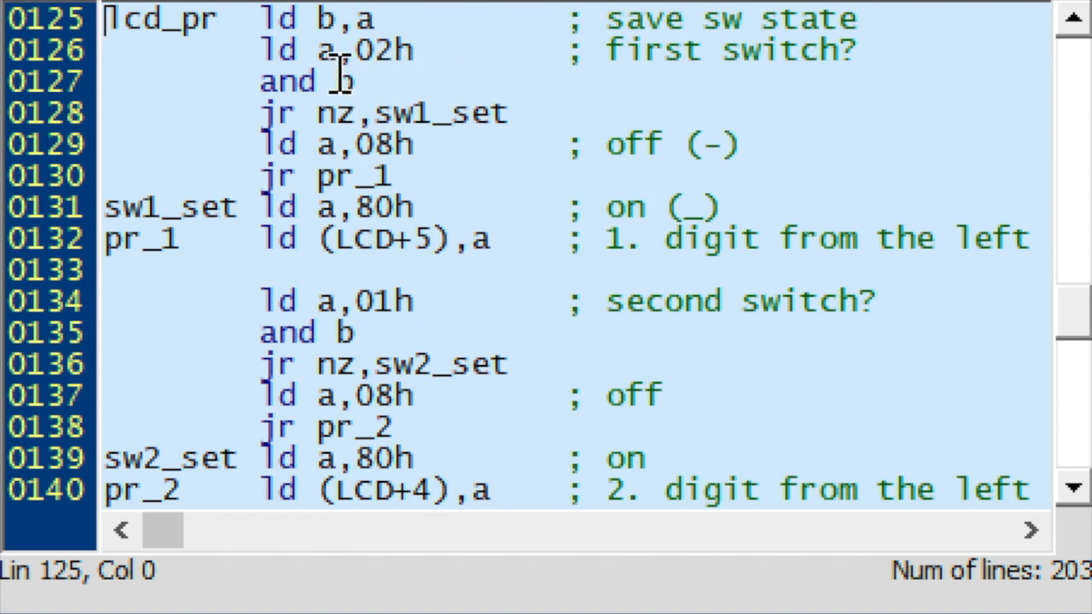
mouse_move(341, 114)
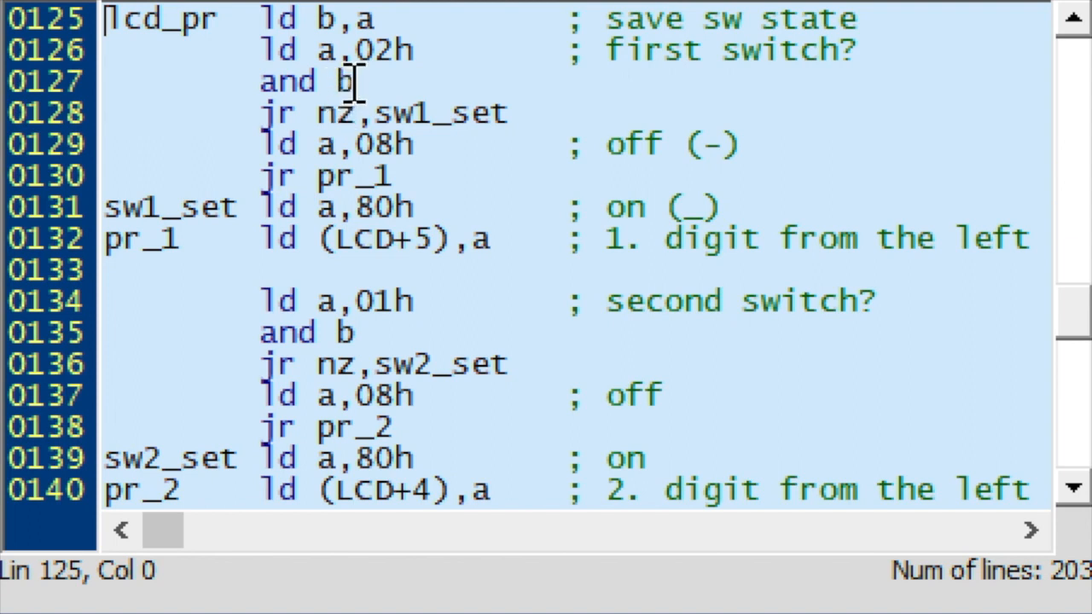
left_click(335, 143)
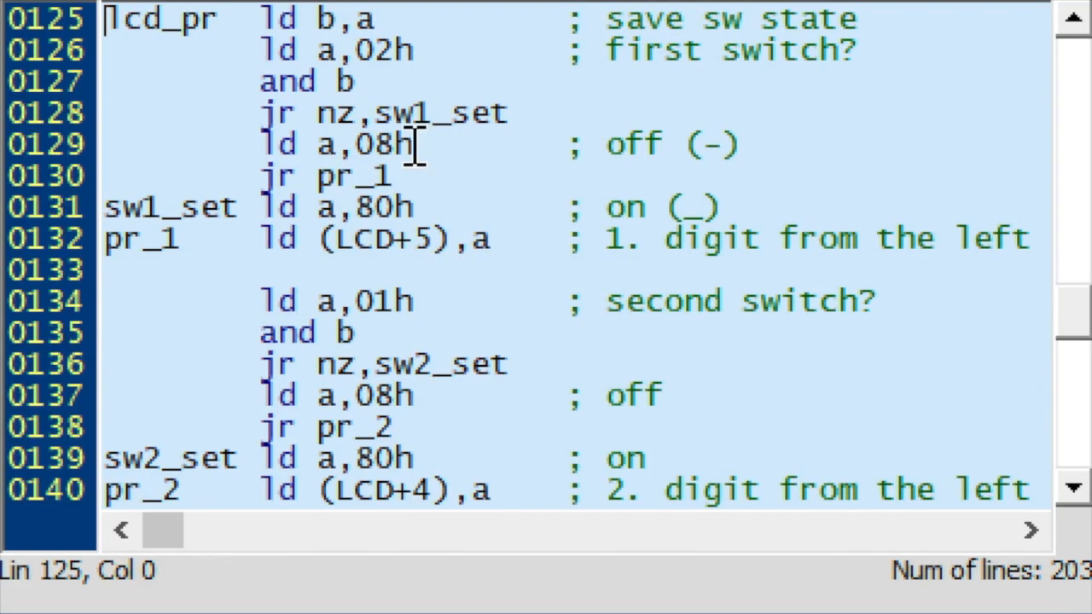
mouse_move(350, 218)
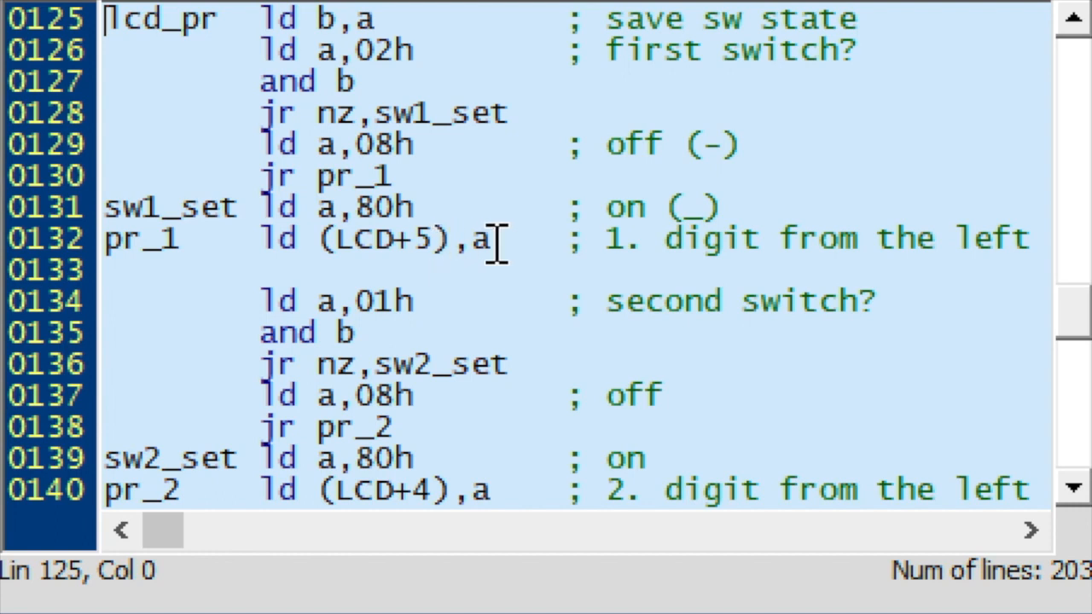
mouse_move(635, 248)
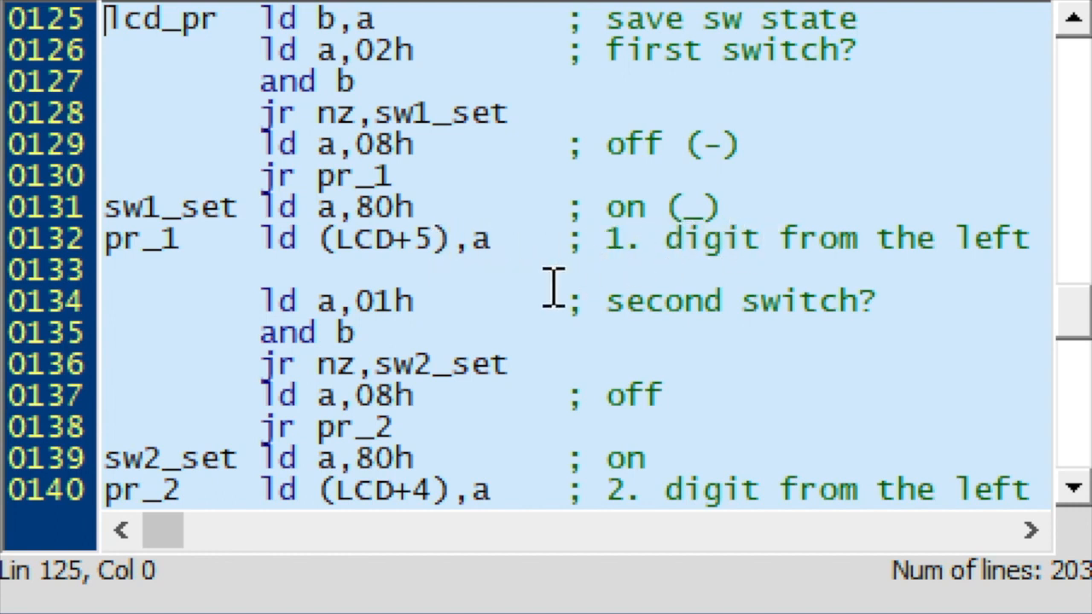
mouse_move(529, 332)
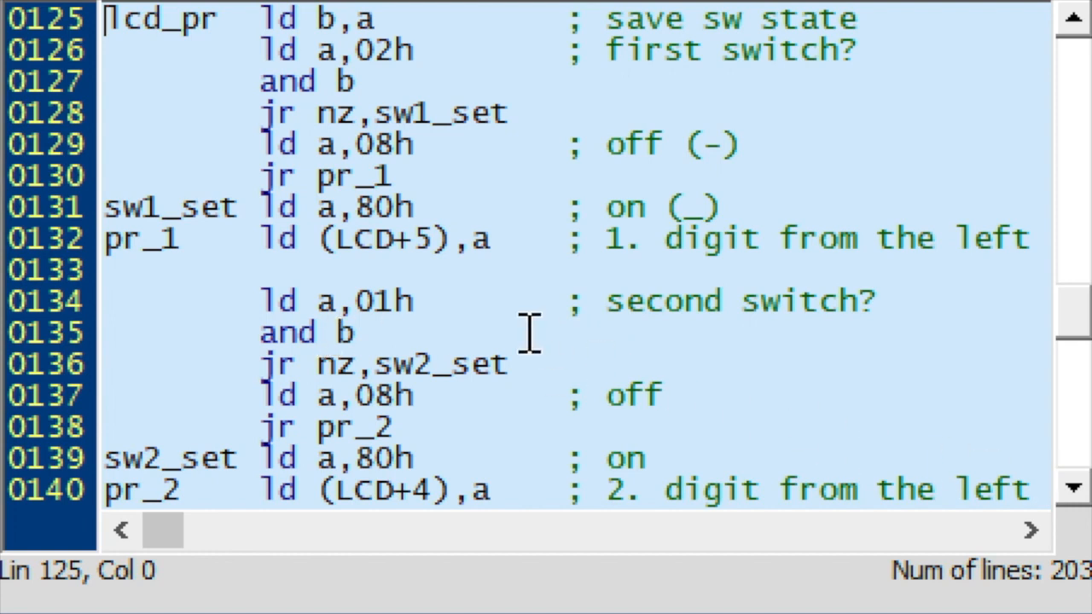
mouse_move(388, 299)
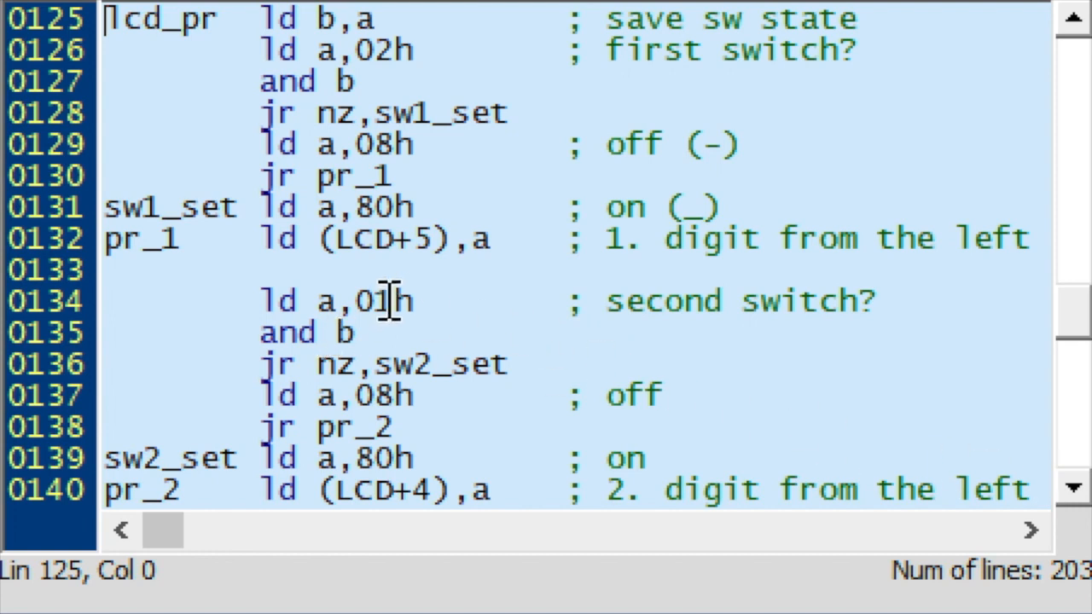
mouse_move(367, 332)
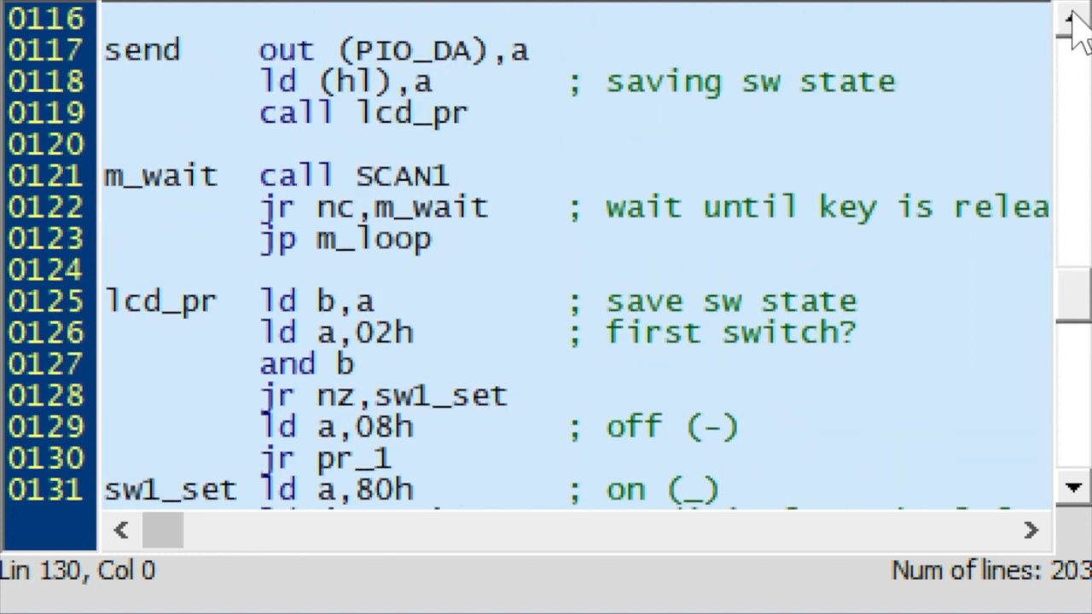
left_click(440, 112)
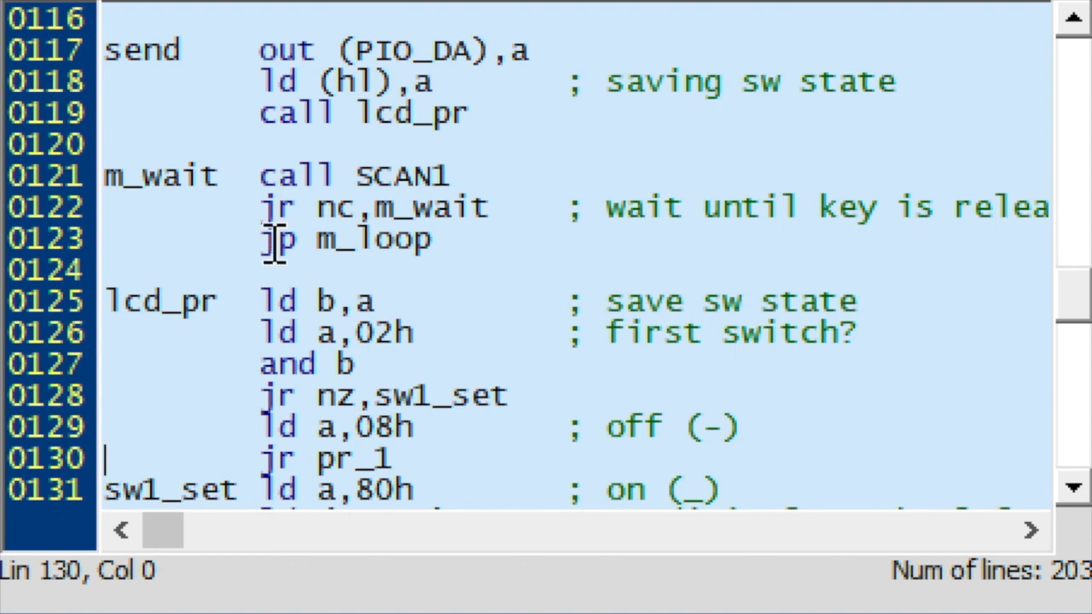
mouse_move(986, 281)
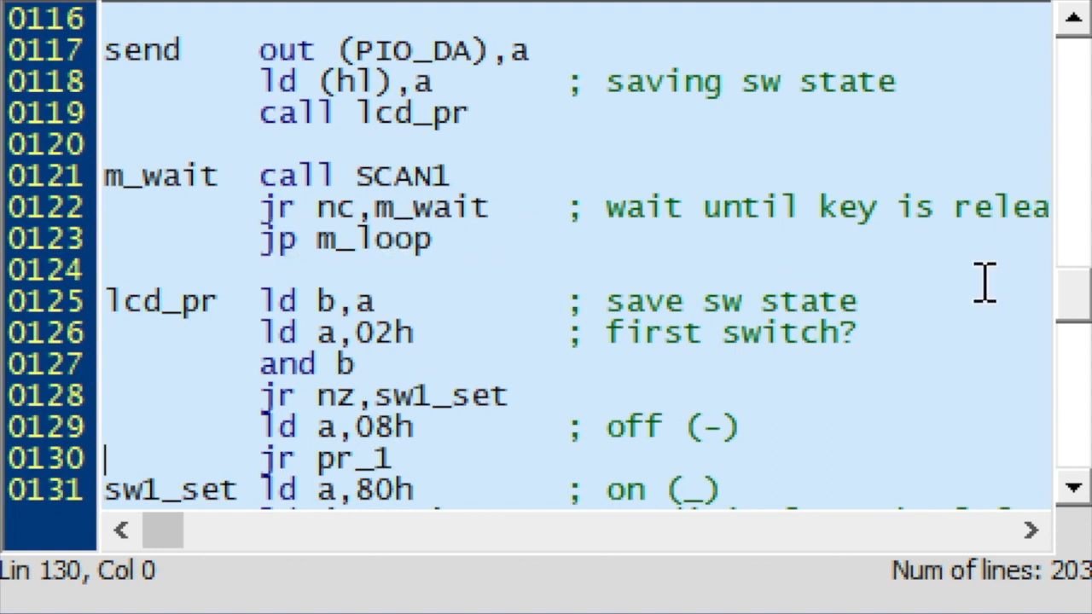
mouse_move(1073, 34)
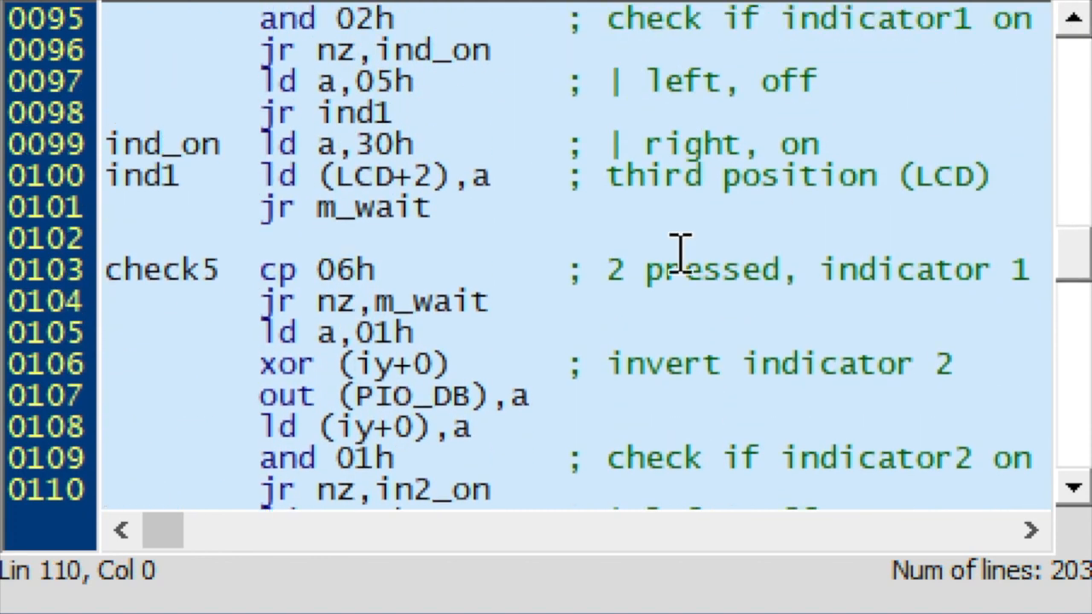
mouse_move(683, 268)
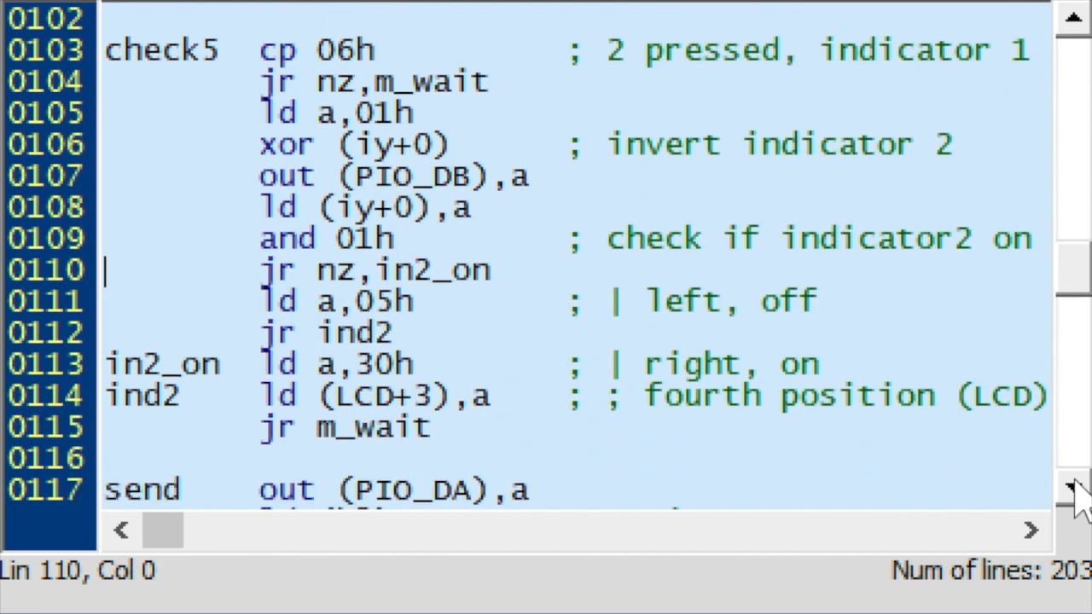
scroll("down", 3)
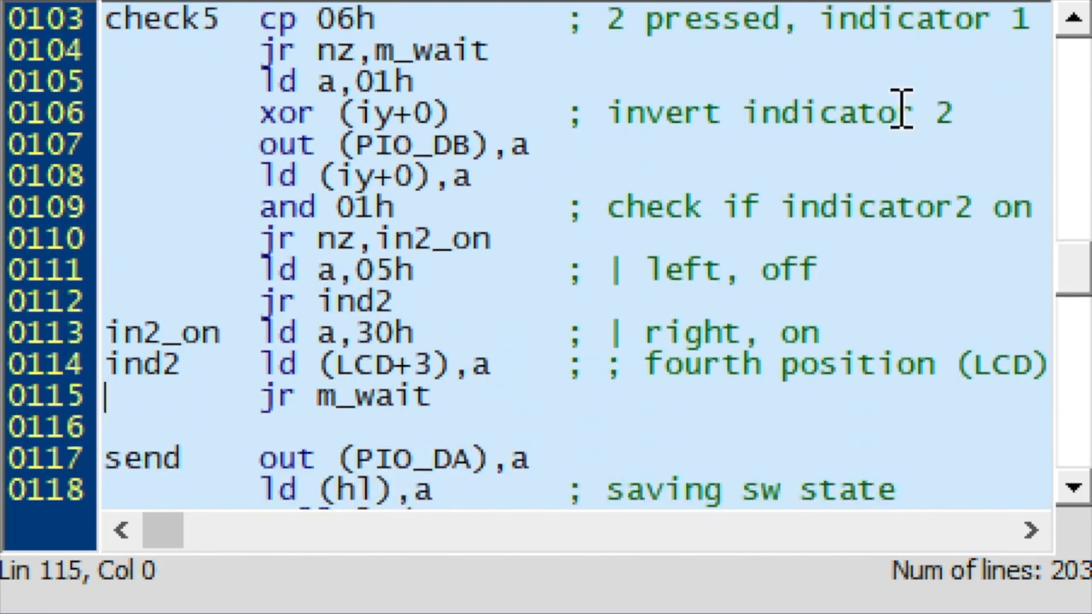
mouse_move(870, 19)
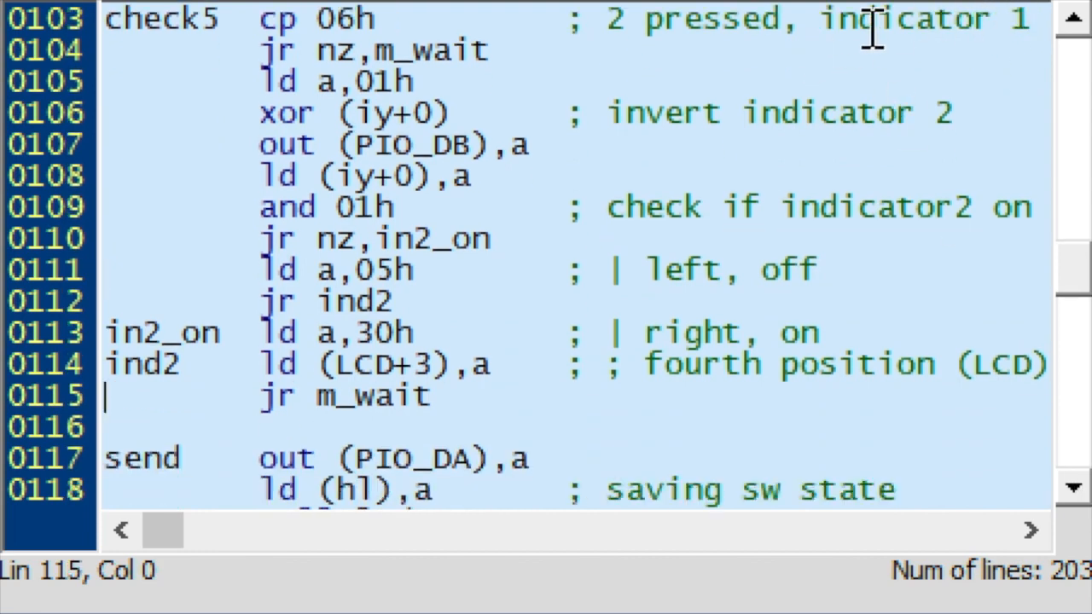
mouse_move(379, 112)
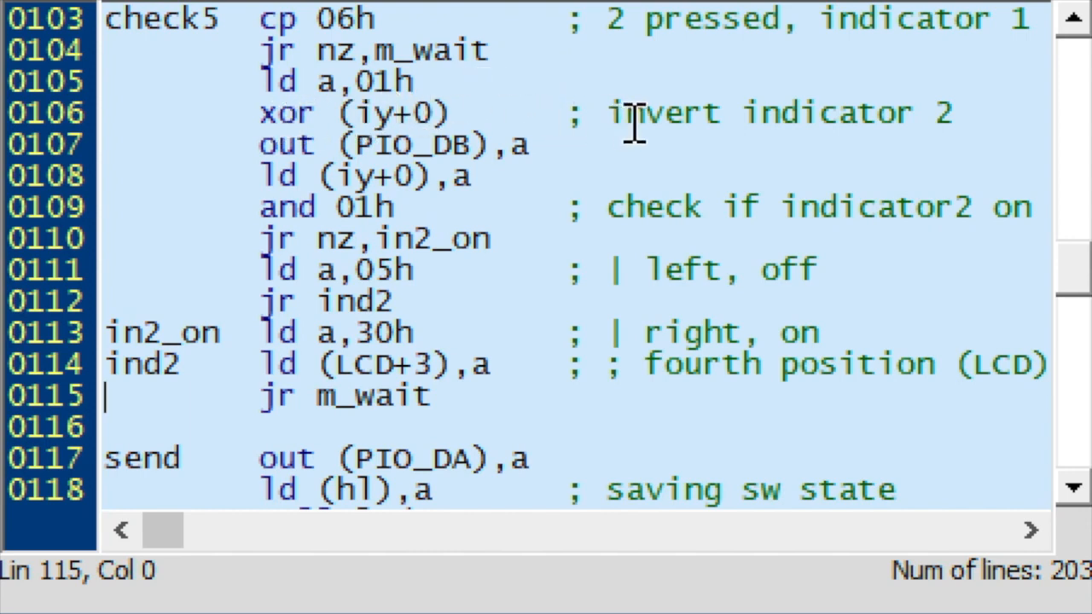
mouse_move(584, 128)
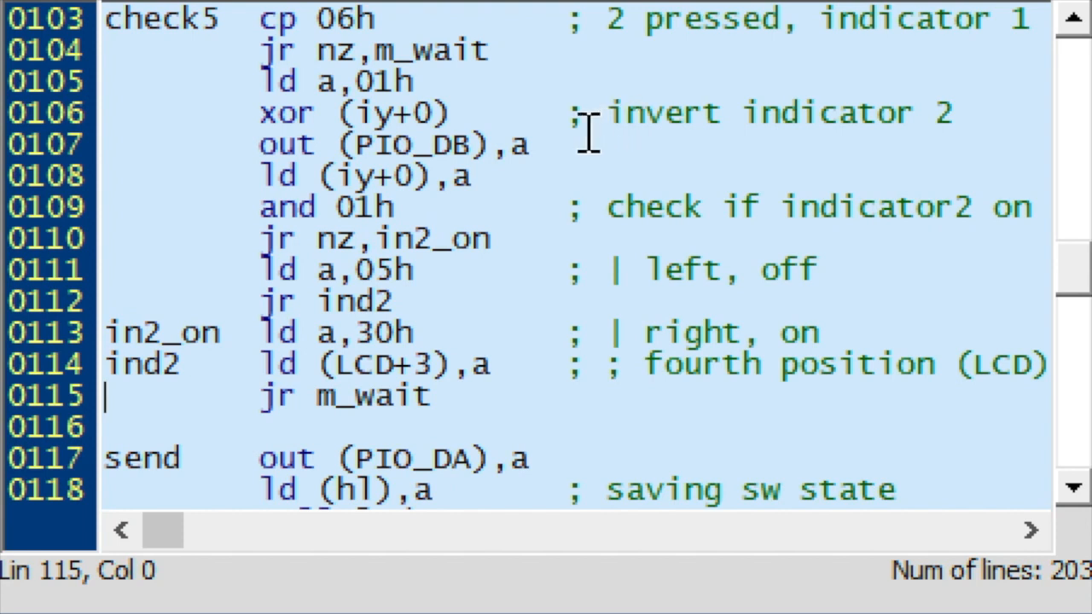
mouse_move(431, 158)
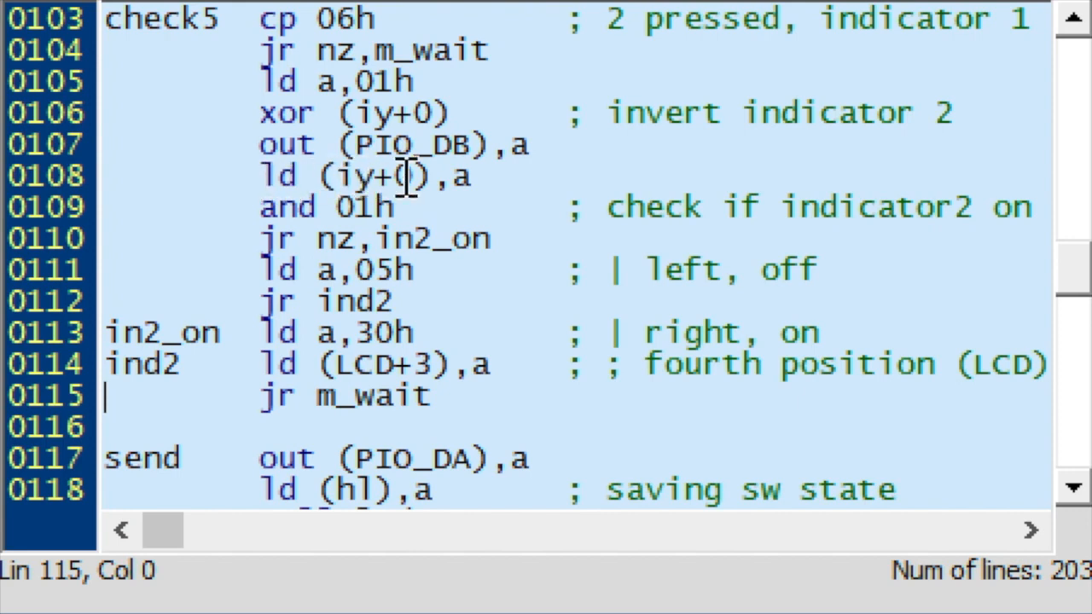
mouse_move(708, 226)
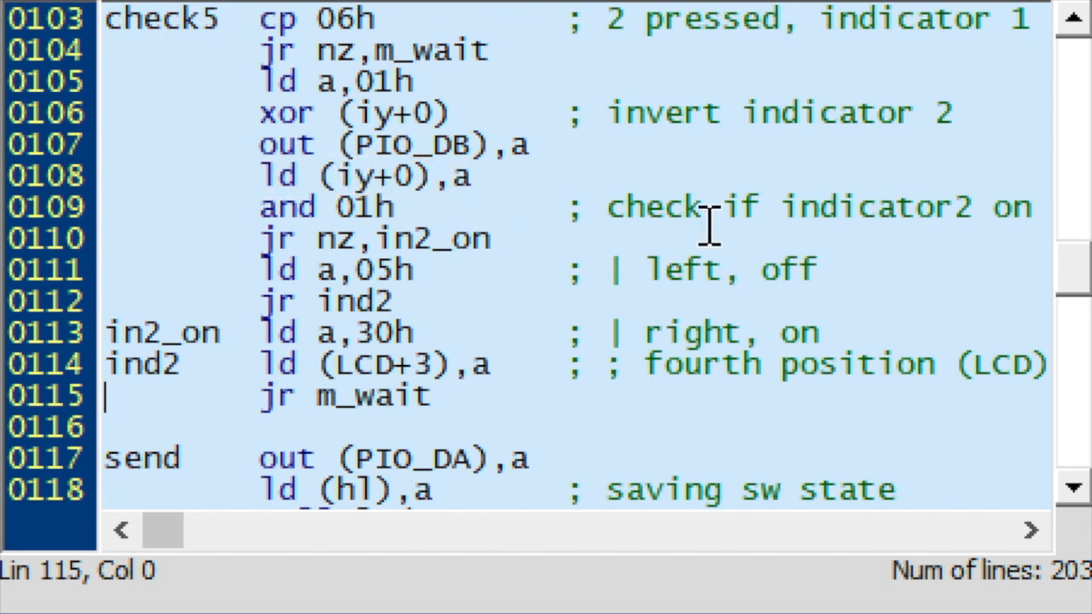
mouse_move(452, 269)
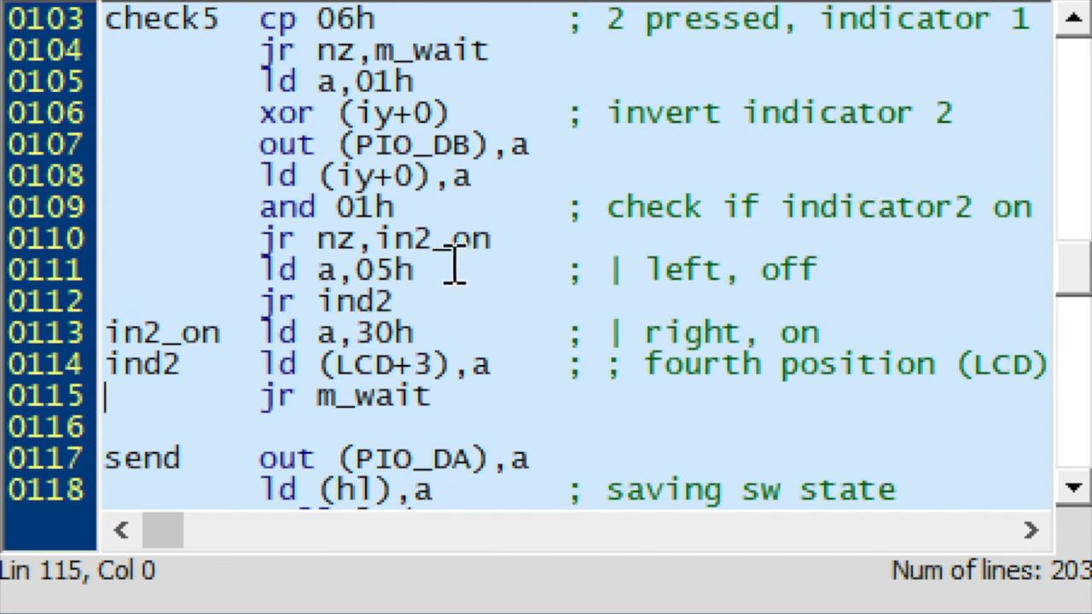
mouse_move(346, 209)
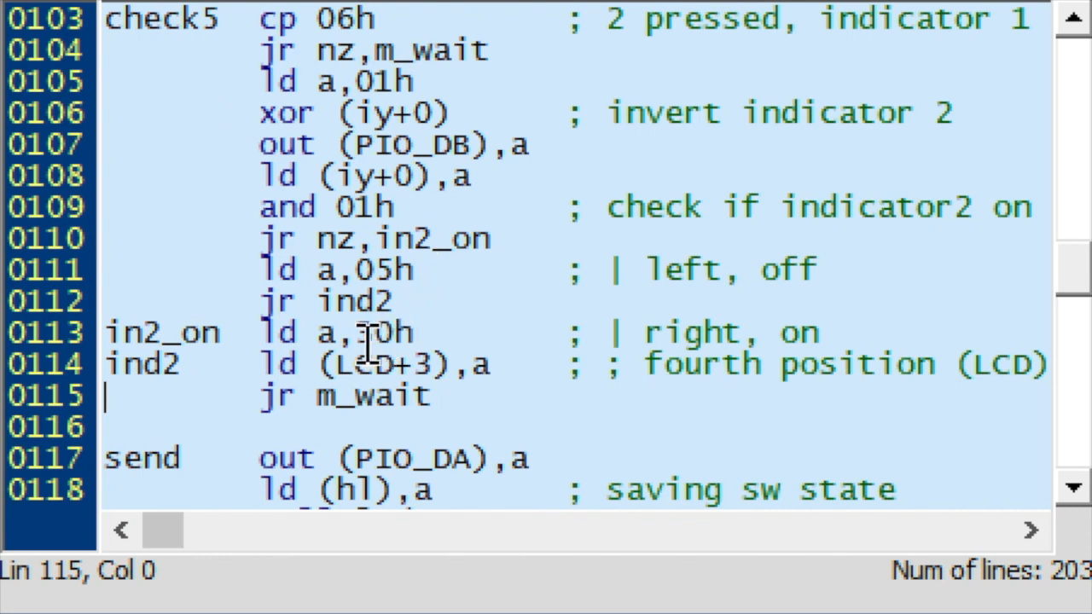
mouse_move(431, 333)
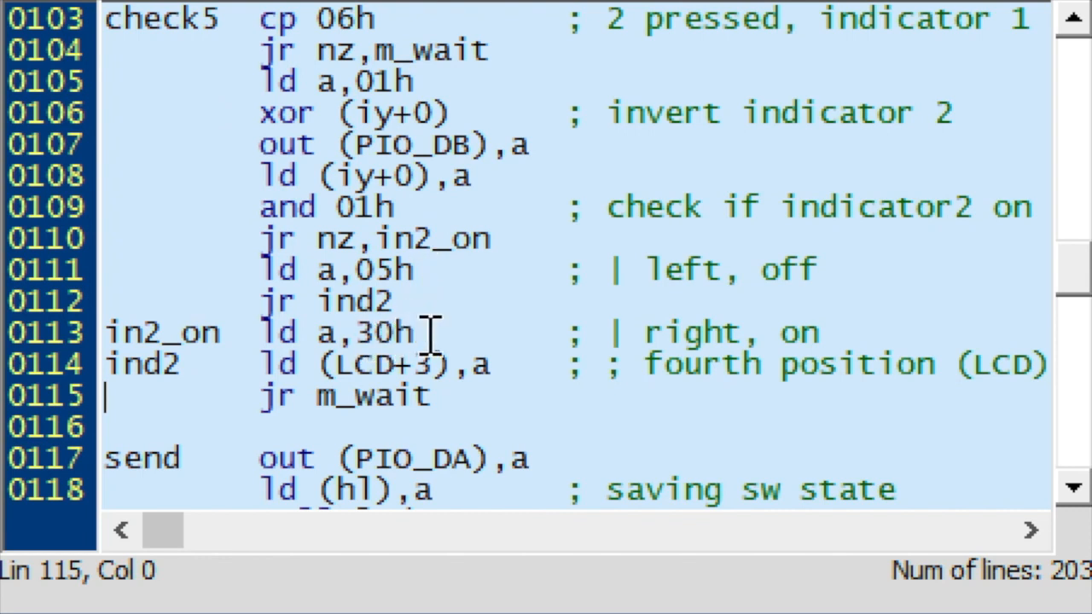
mouse_move(380, 367)
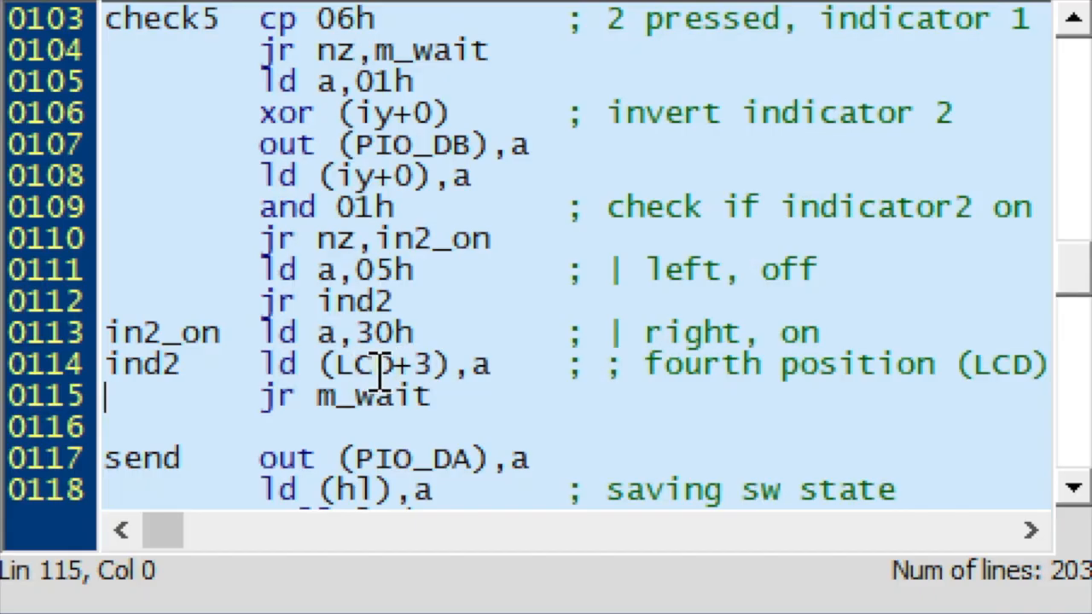
mouse_move(742, 365)
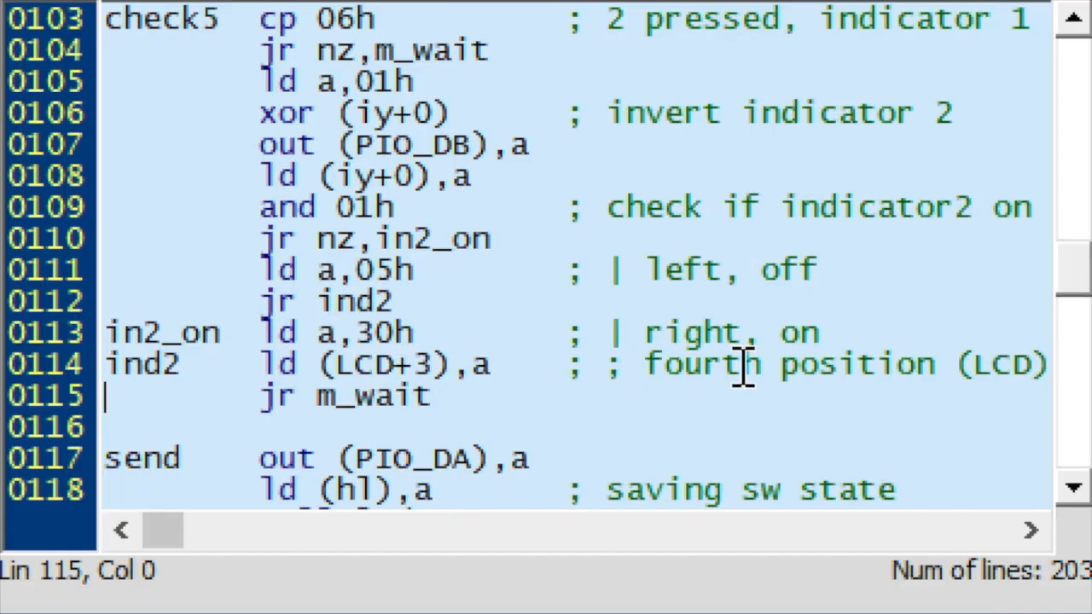
mouse_move(784, 332)
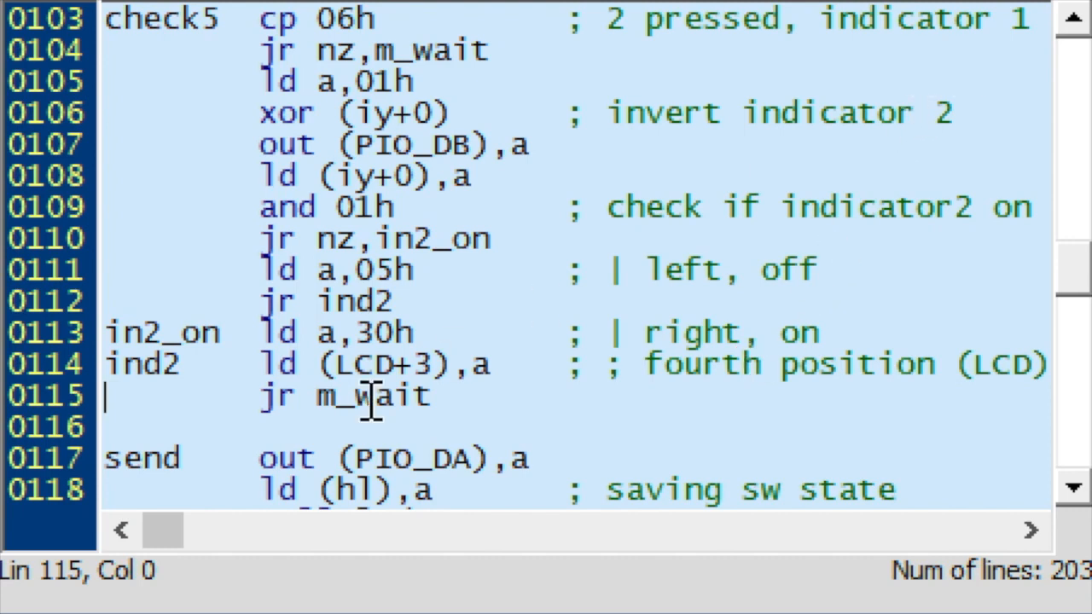
mouse_move(1006, 56)
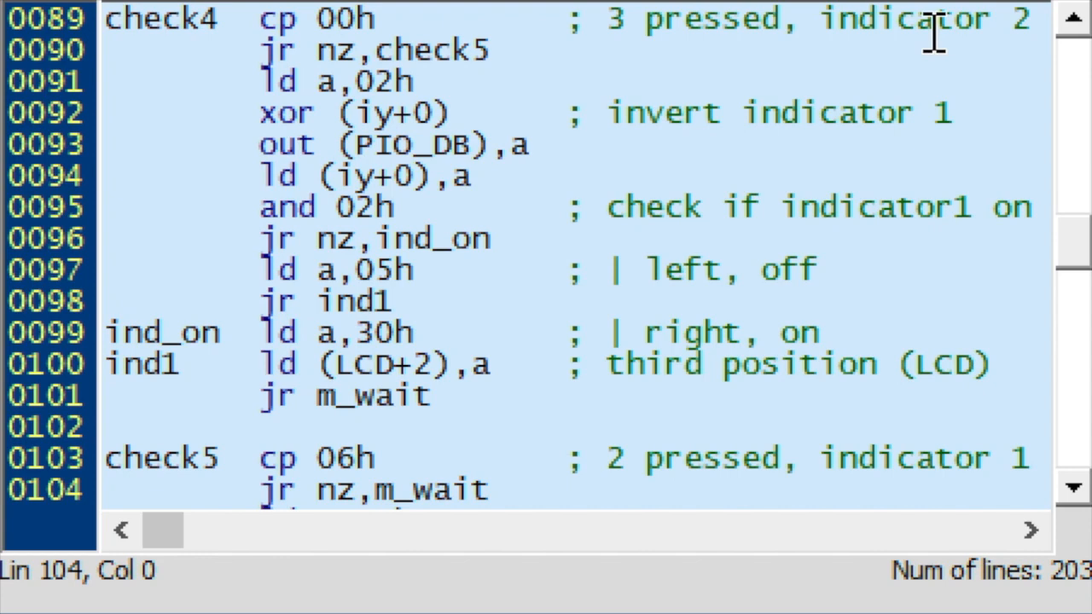
mouse_move(947, 73)
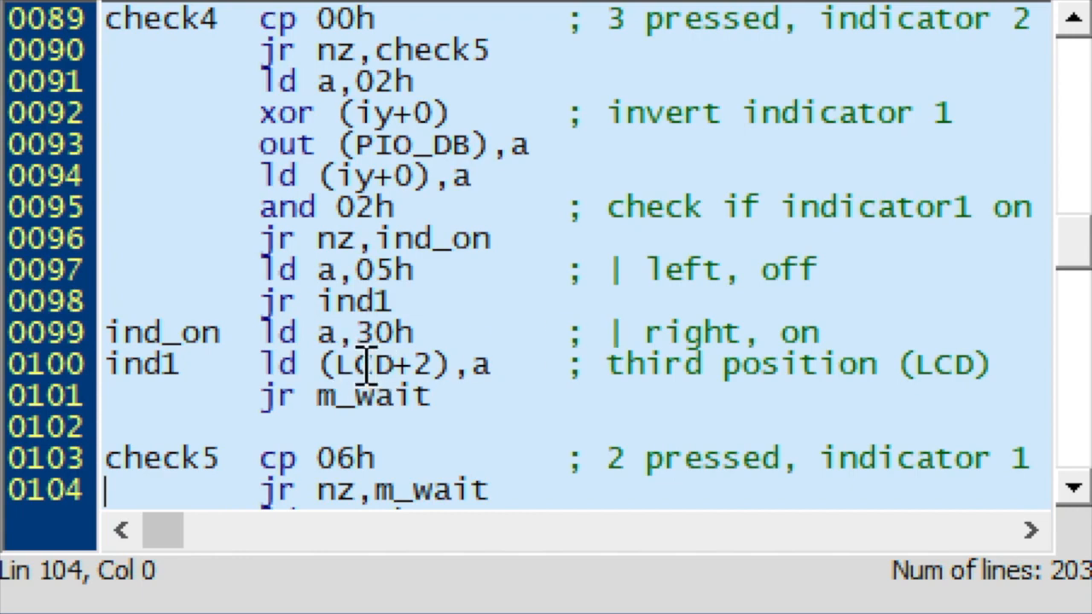
mouse_move(742, 379)
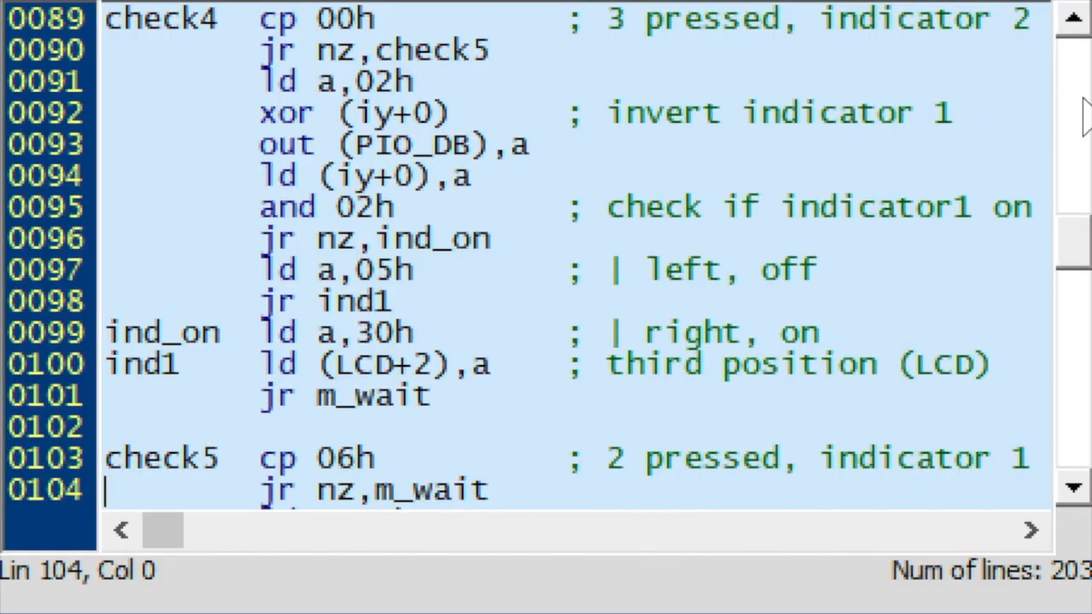
Scroll up through check4 to the channel A bidirectional and channel B bit-control setup.
scroll("up", 3)
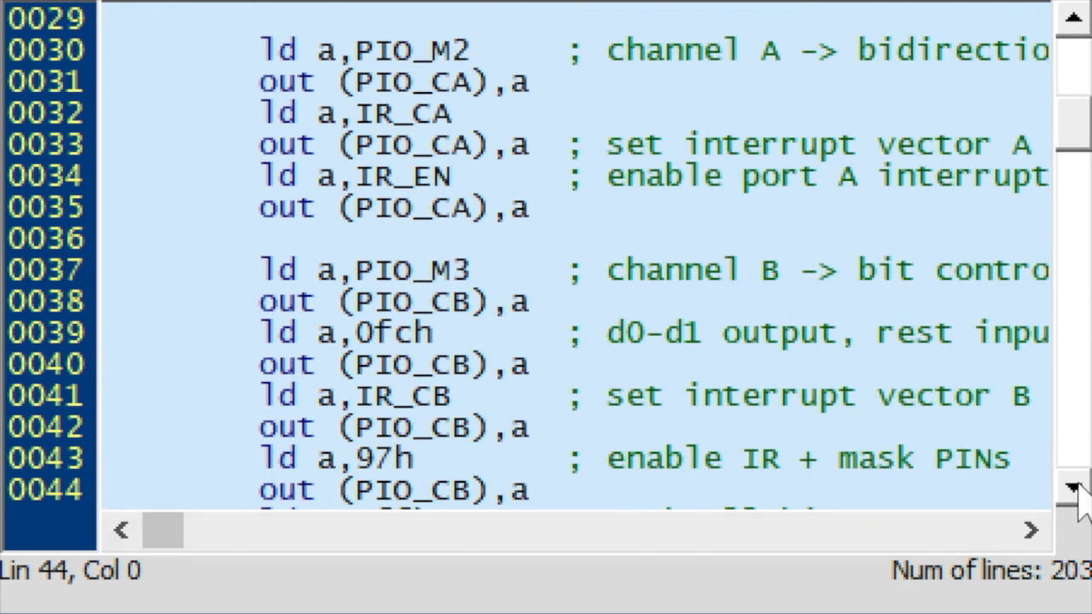
Scroll down to chkton, which compares saved tone states and branches on 1kHz.
scroll("down", 3)
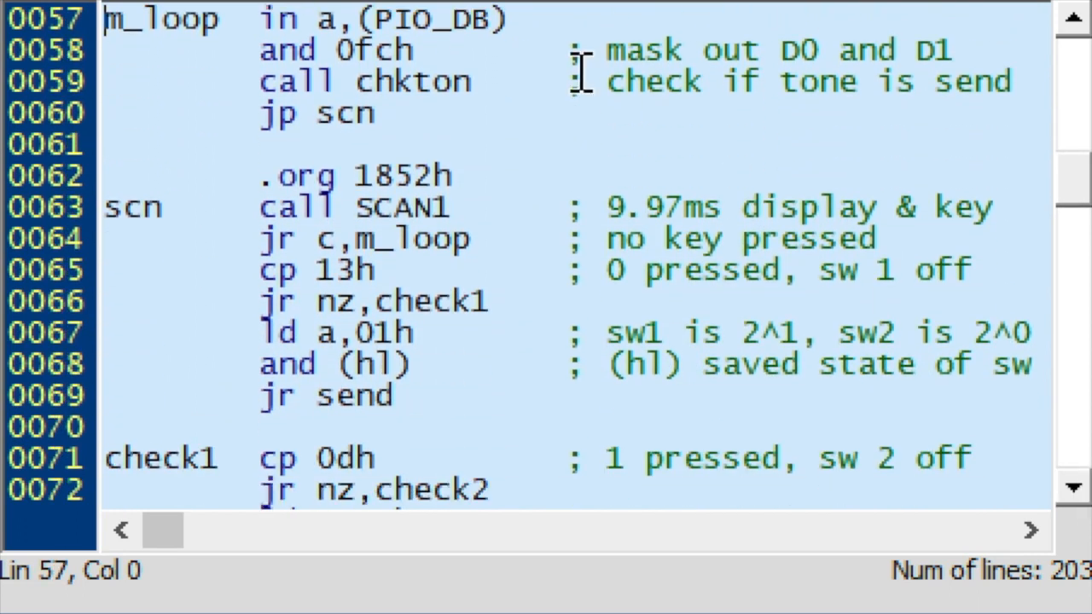
mouse_move(452, 19)
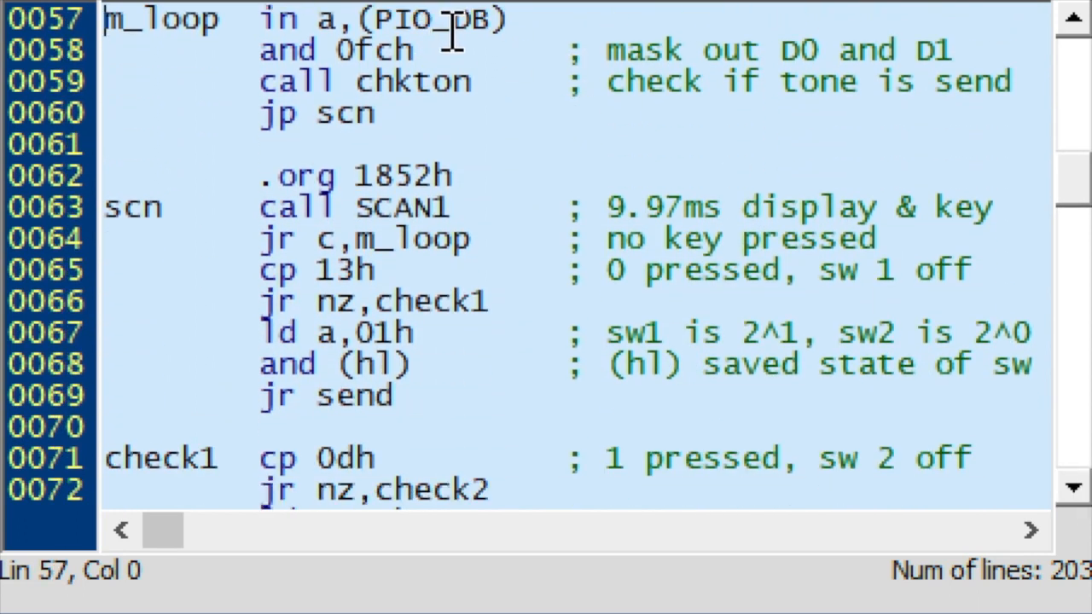
mouse_move(379, 69)
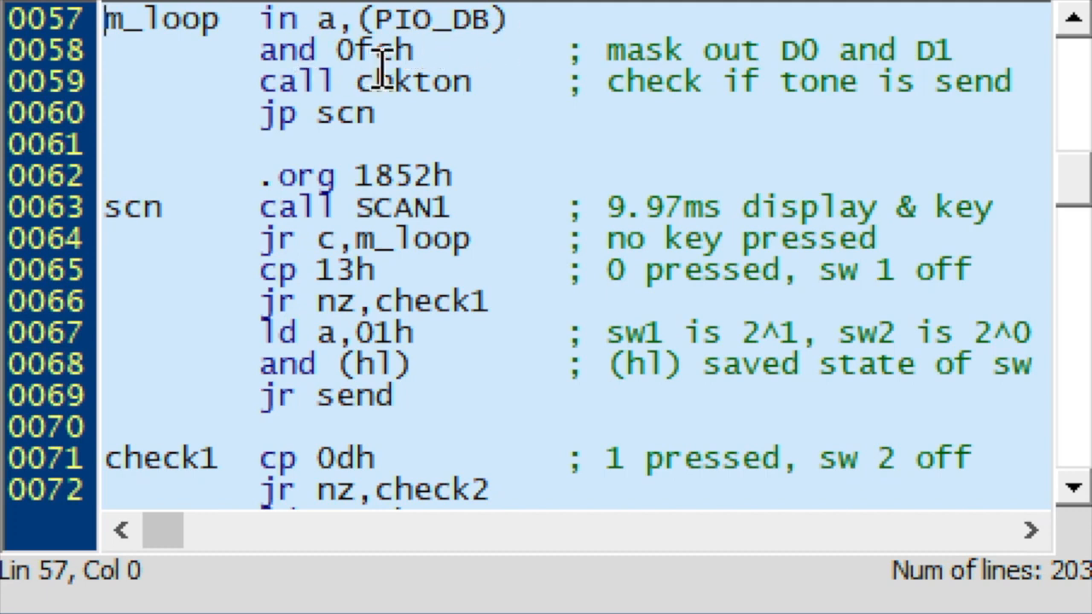
mouse_move(864, 407)
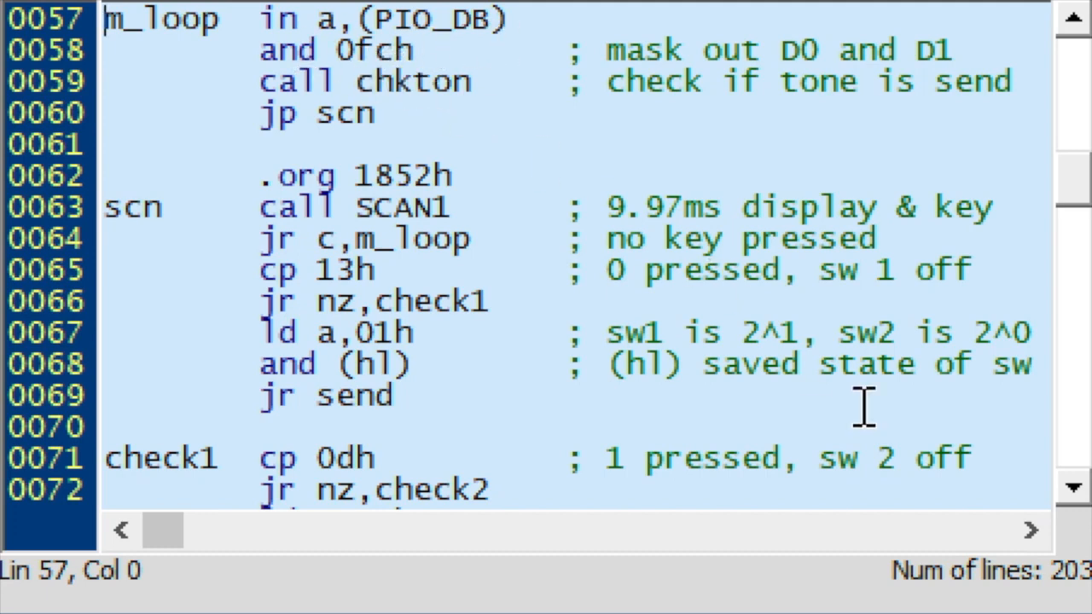
scroll("down", 3)
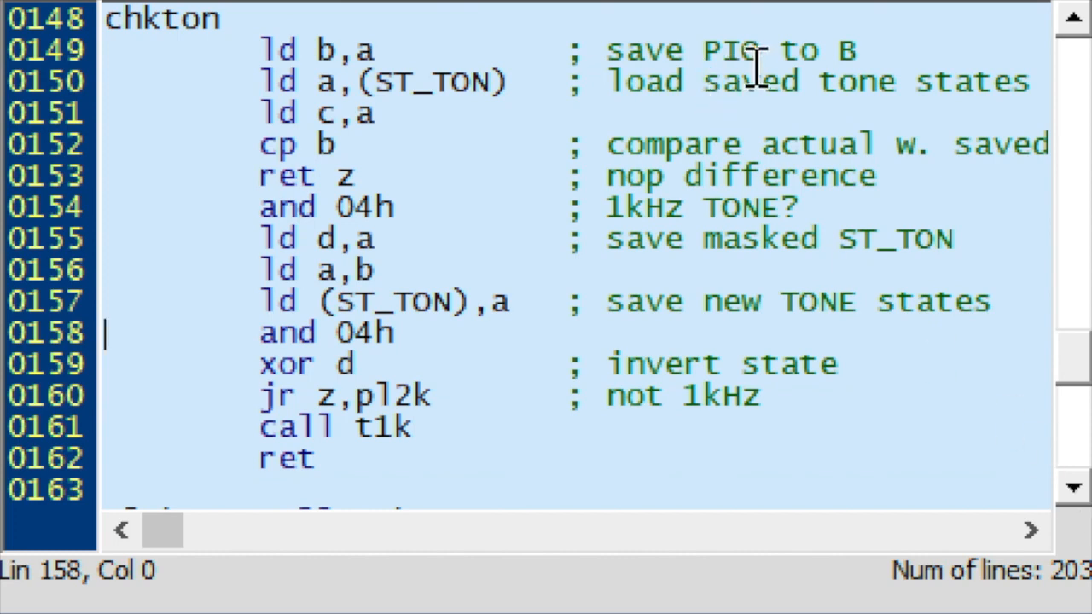
mouse_move(508, 81)
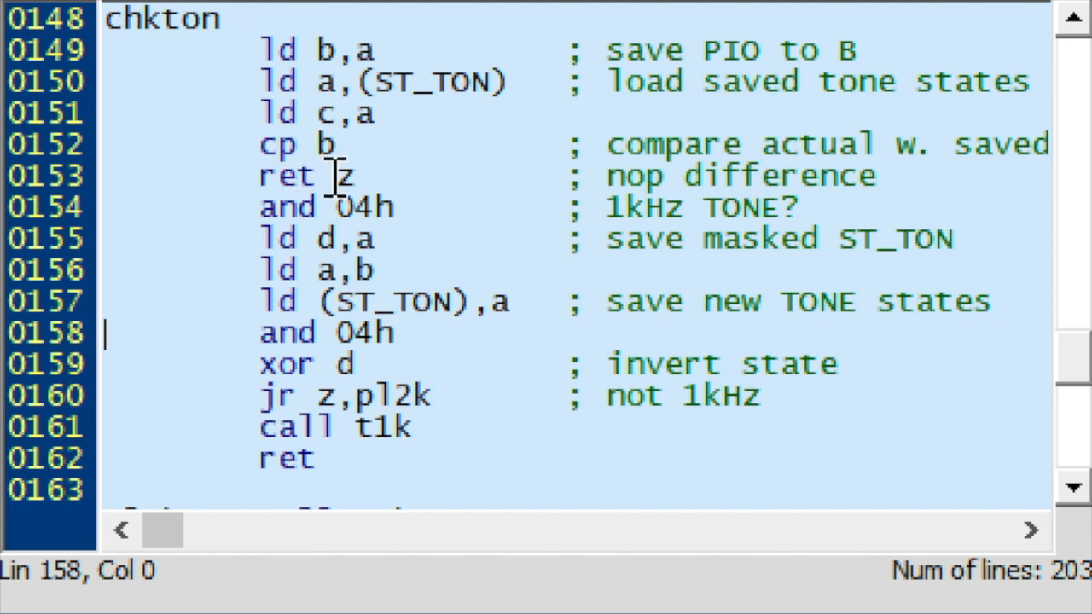
mouse_move(345, 175)
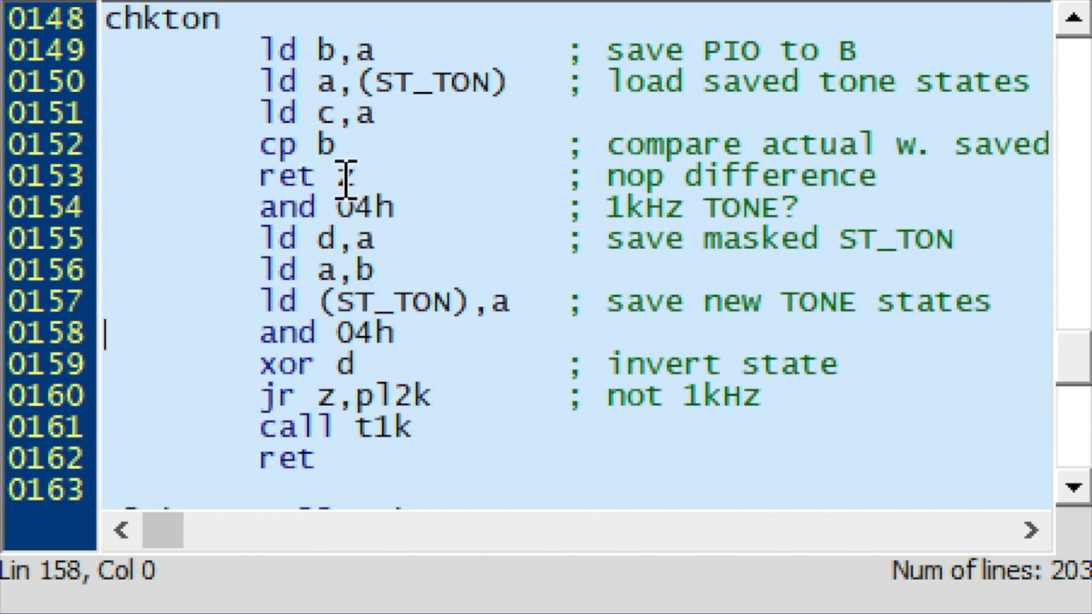
Move past chkton to show the pl2k label calling t2k and the start of t1k.
type("z")
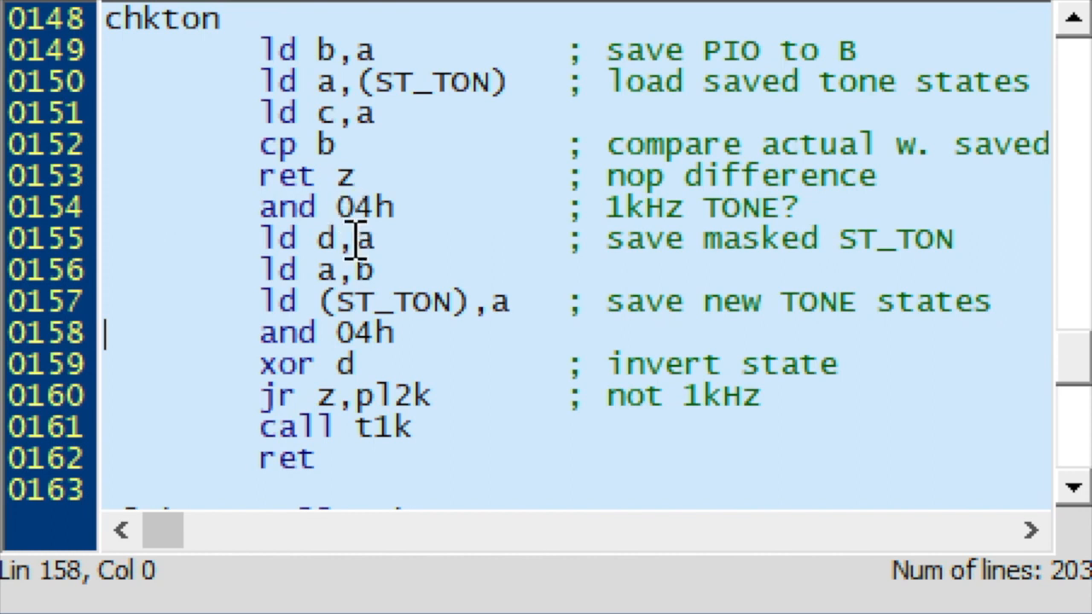
mouse_move(375, 272)
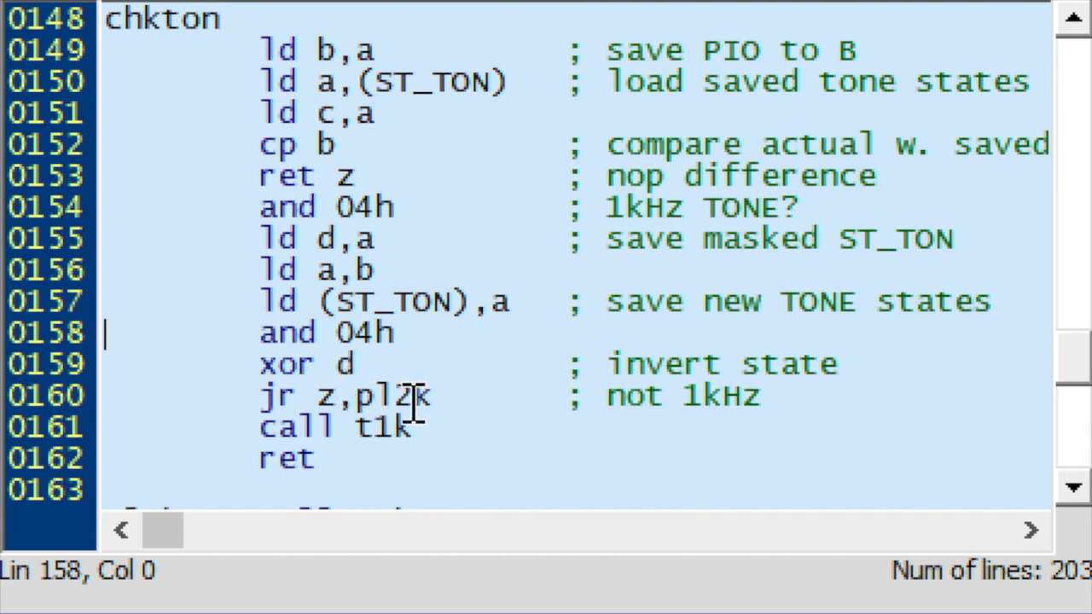
mouse_move(308, 427)
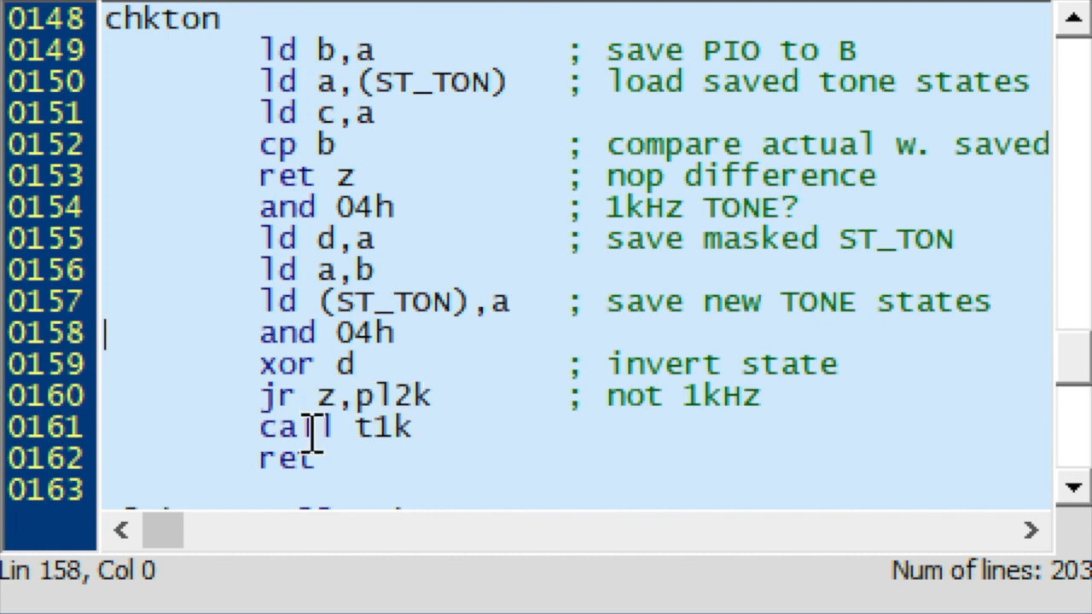
mouse_move(362, 435)
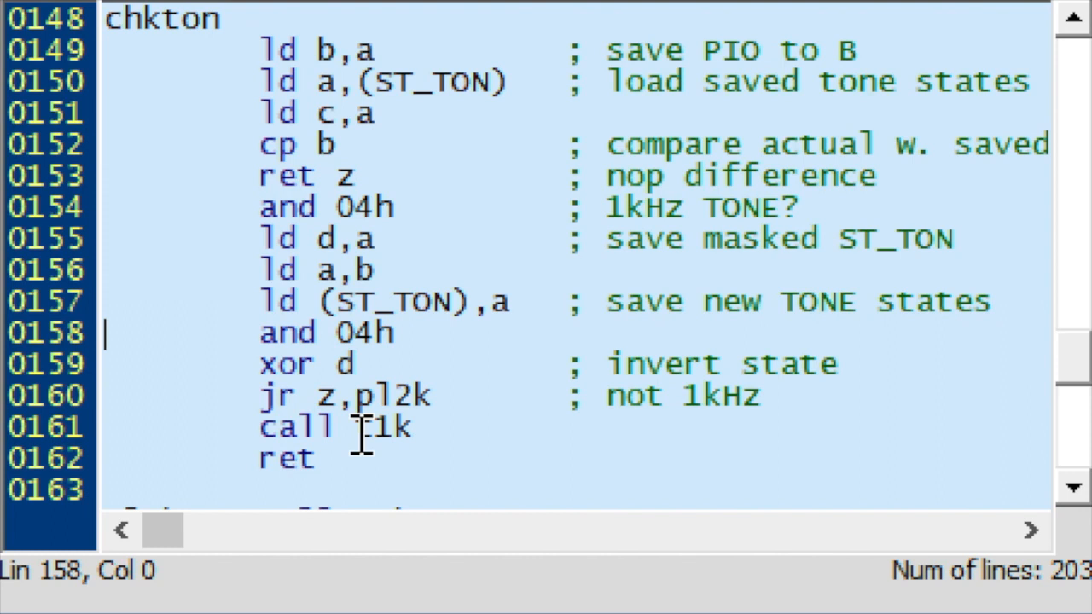
mouse_move(776, 452)
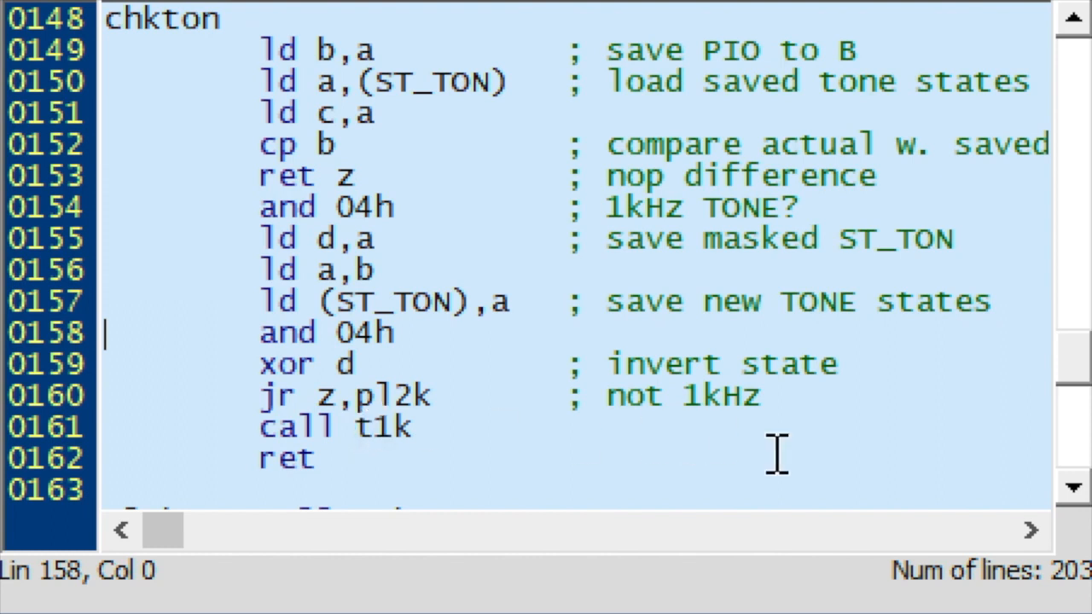
mouse_move(1073, 504)
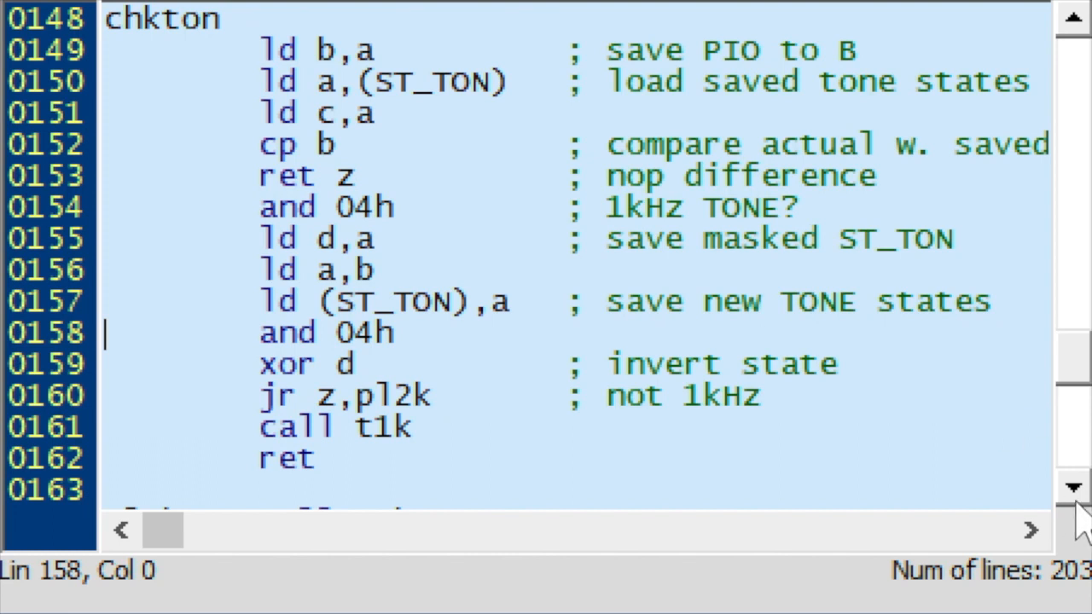
scroll("down", 3)
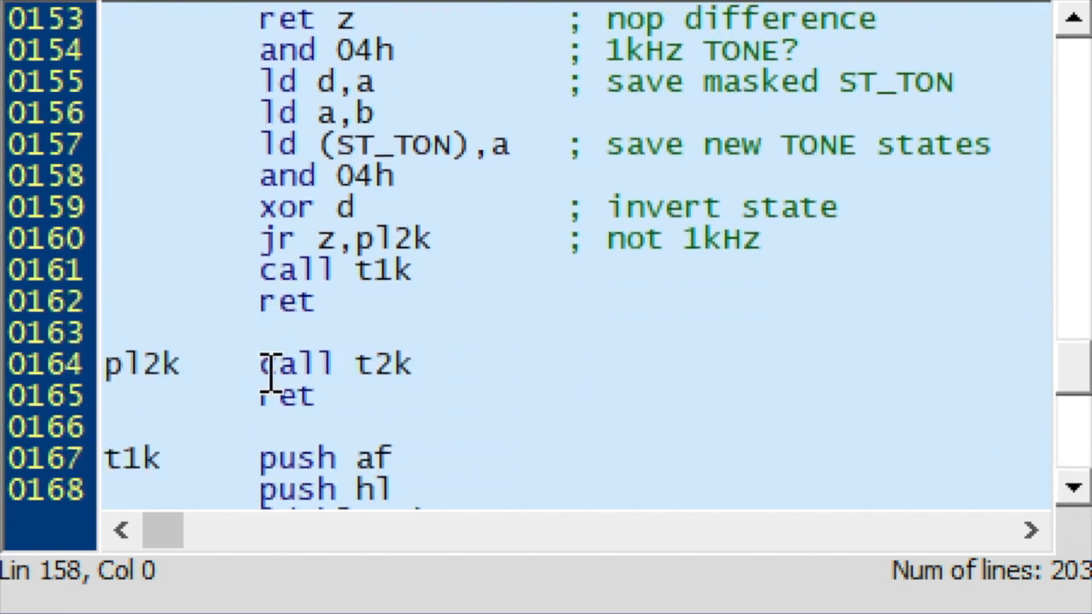
Scroll to lines 167–182 showing complete t1k and t2k and the 1a00h vector table.
left_click(1073, 488)
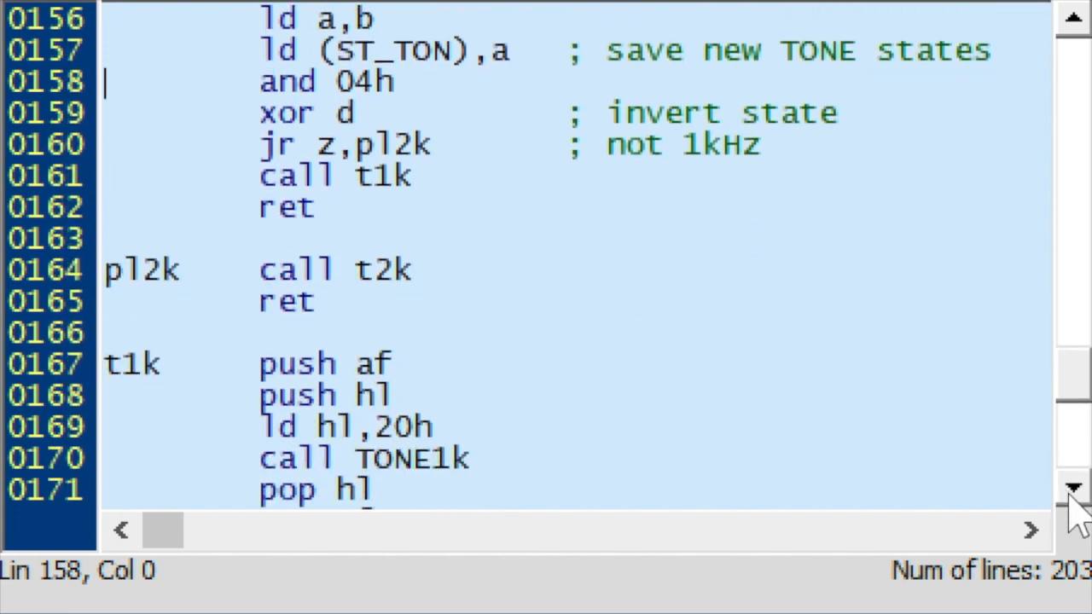
left_click(1074, 488)
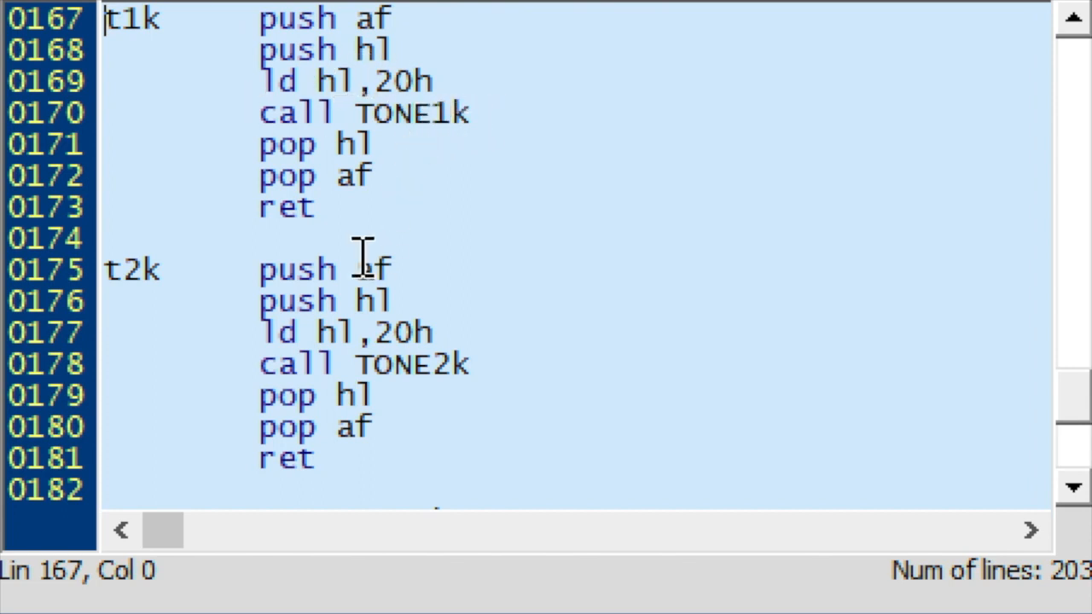
mouse_move(418, 363)
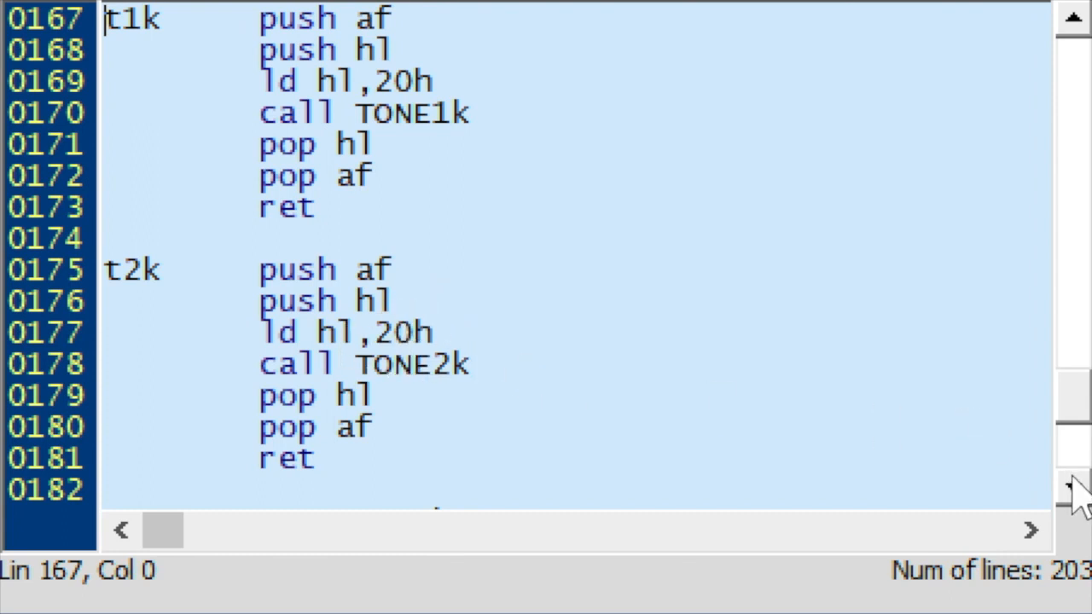
scroll("down", 3)
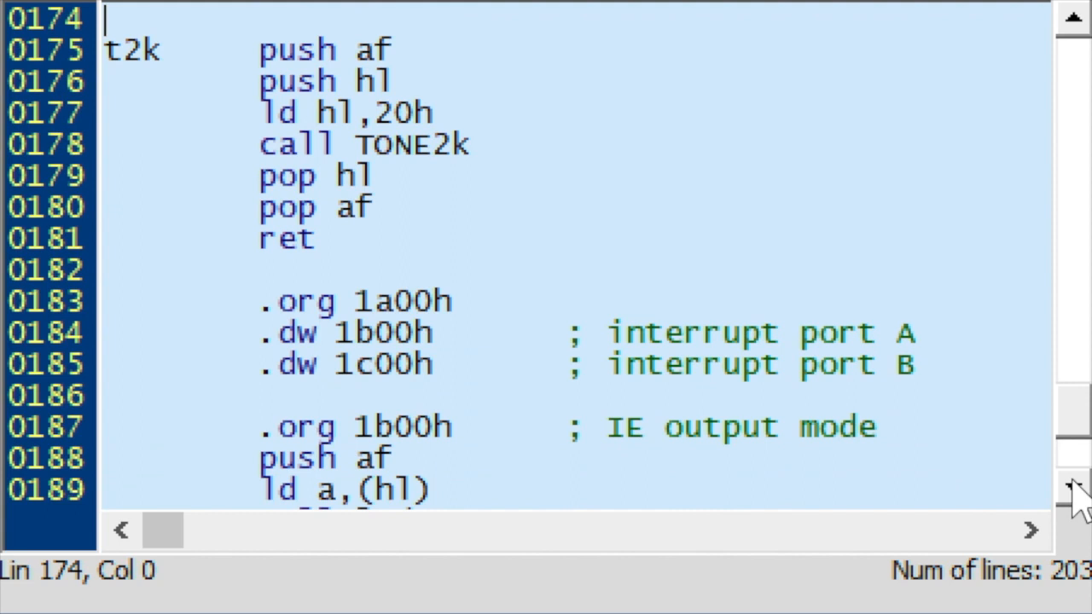
Scroll to lines 183–203 and highlight the 1b00h and 1c00h interrupt handlers.
scroll("down", 3)
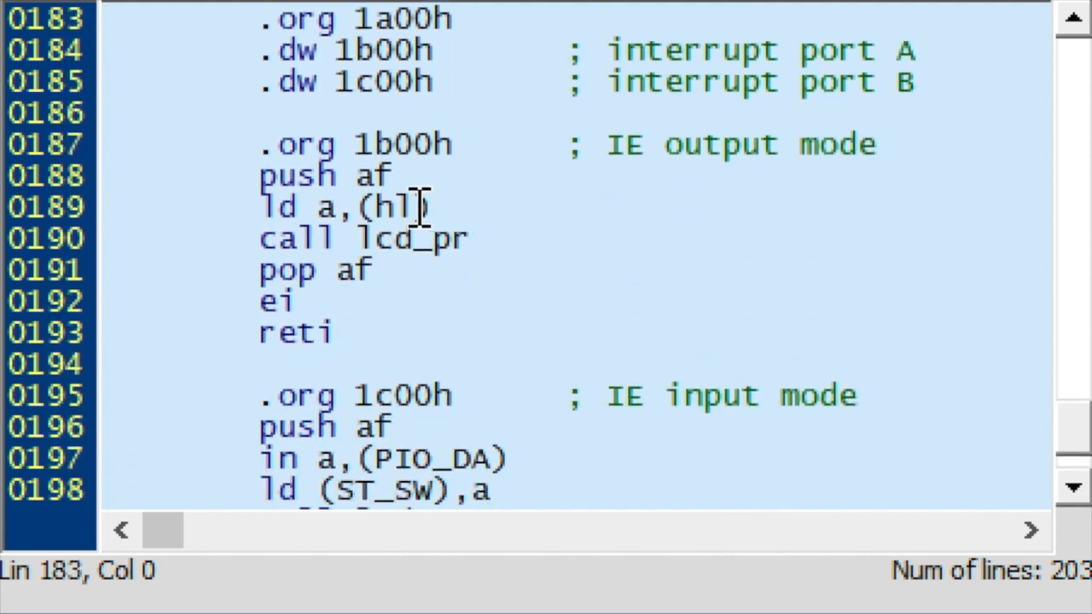
mouse_move(569, 209)
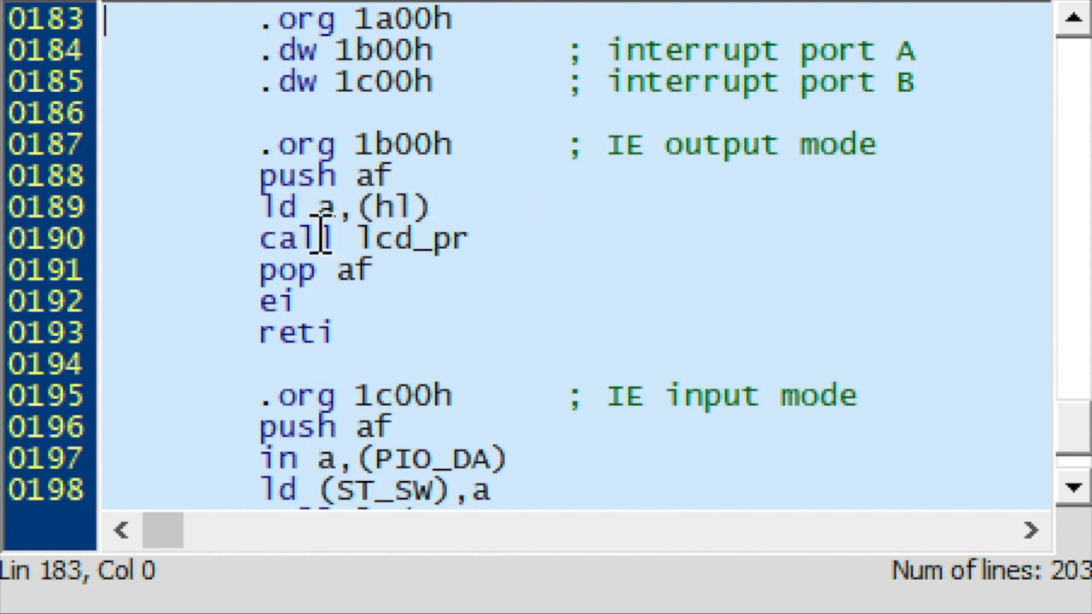
mouse_move(1074, 486)
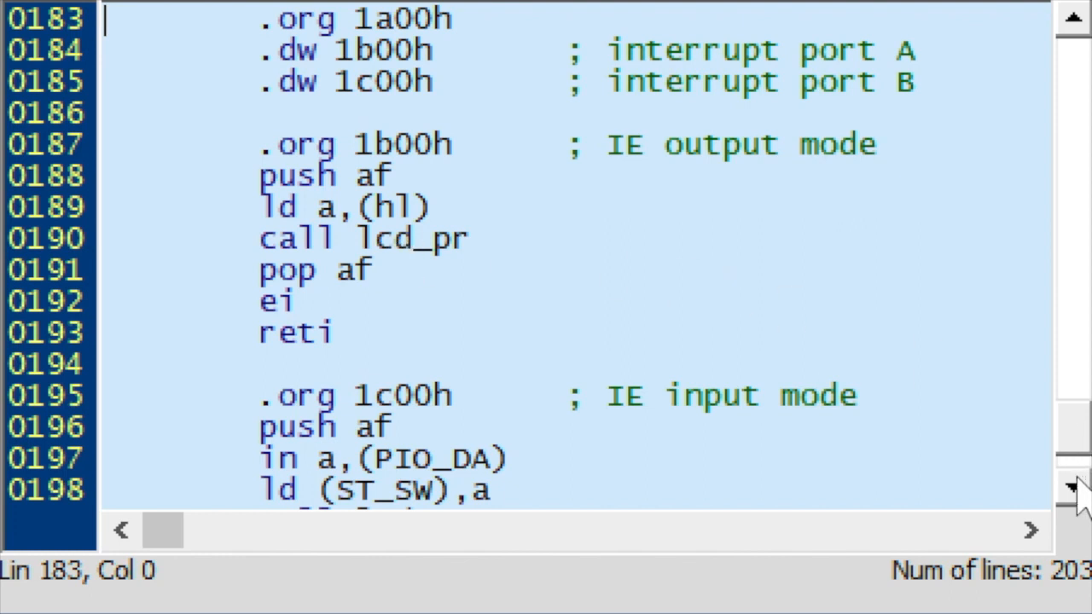
left_click(1073, 489)
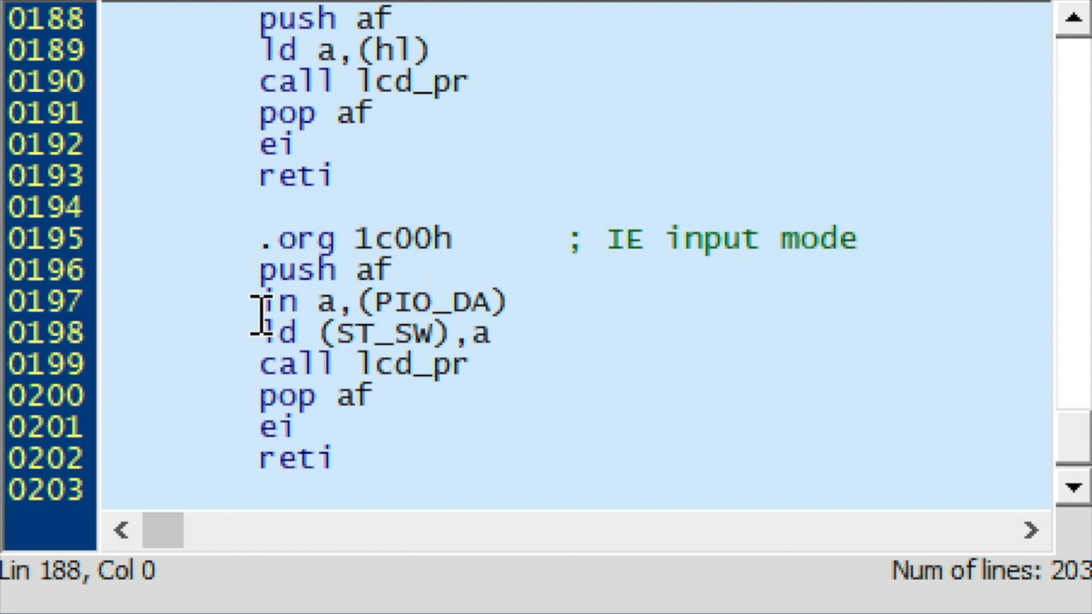
mouse_move(469, 307)
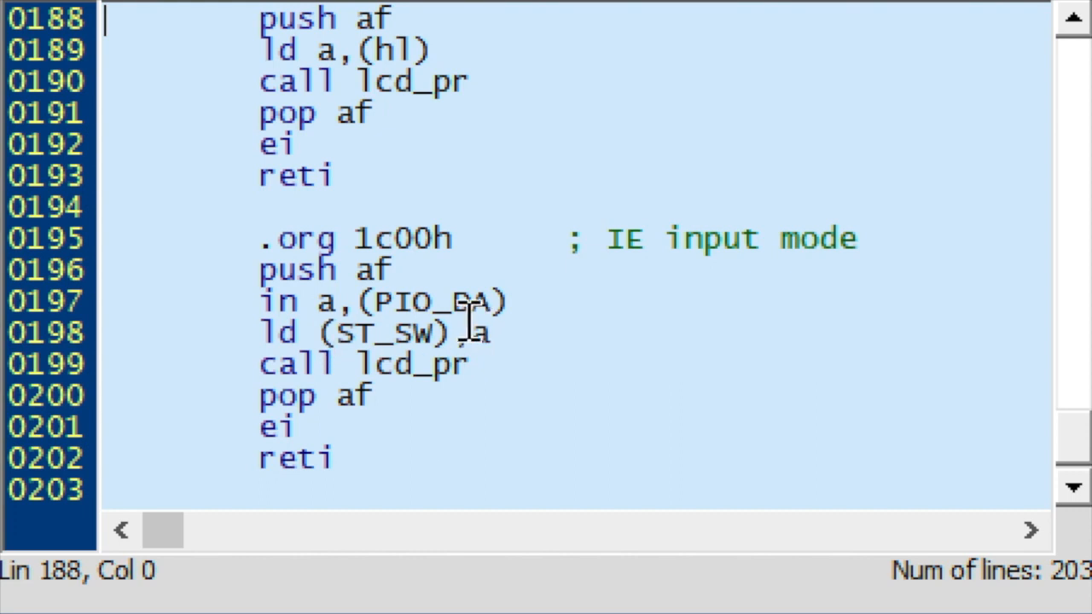
left_click_drag(104, 18, 341, 332)
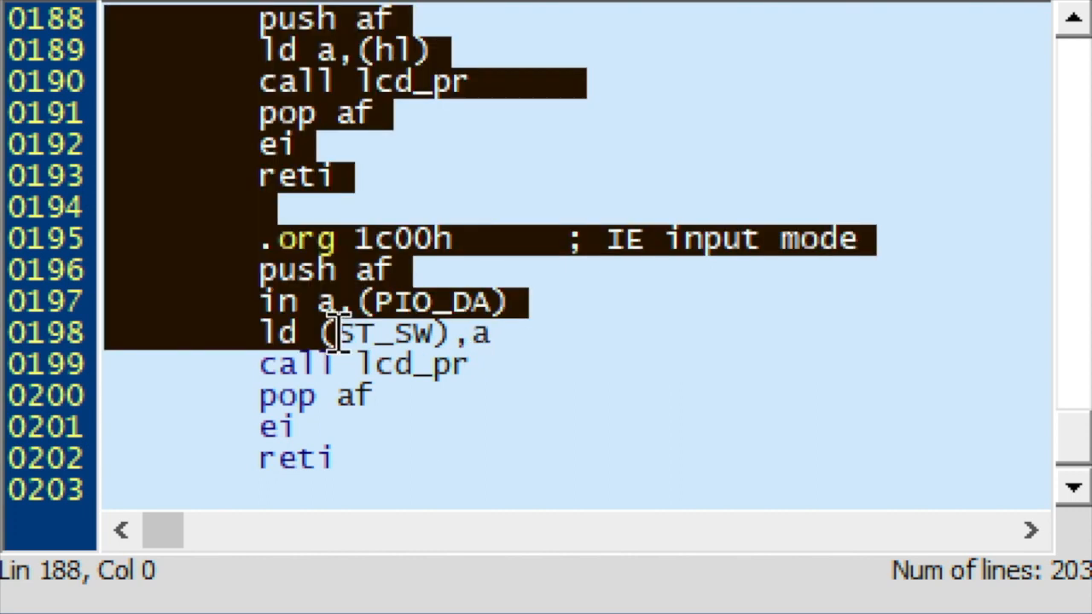